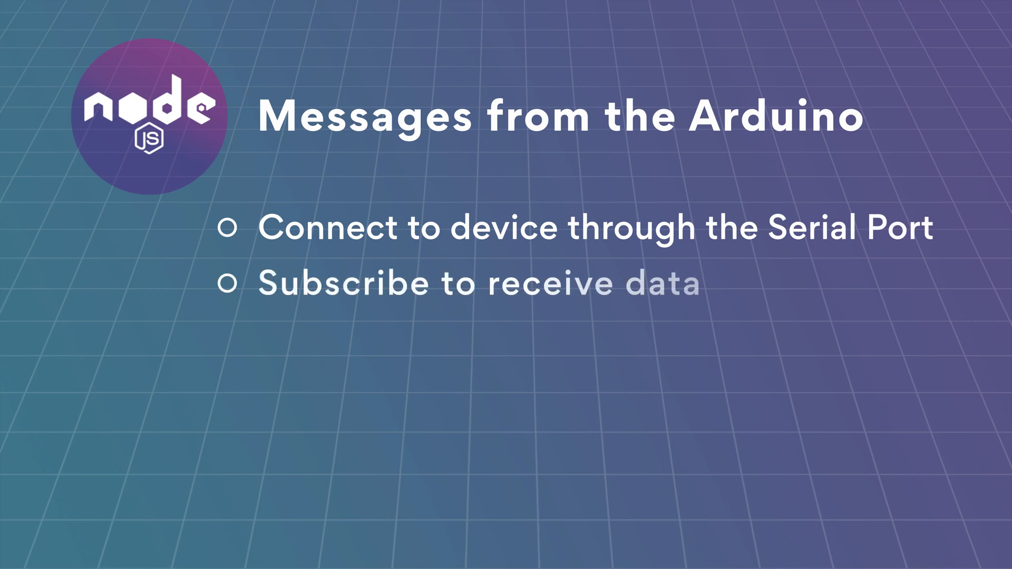
# Reveal the 'Subscribe to receive data' bullet on the Messages from the Arduino slide.
pyautogui.press('Right')
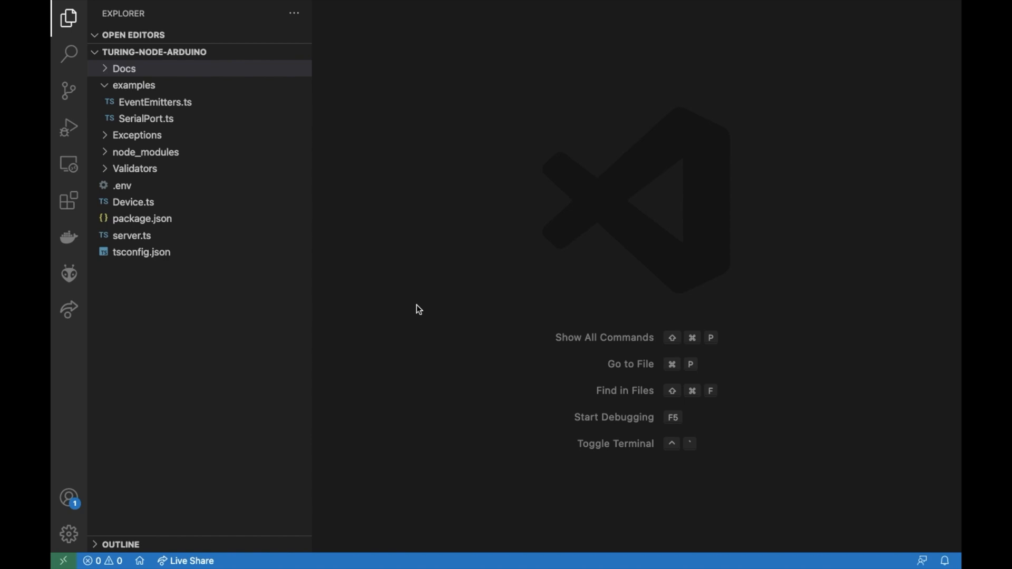
pyautogui.moveTo(295, 161)
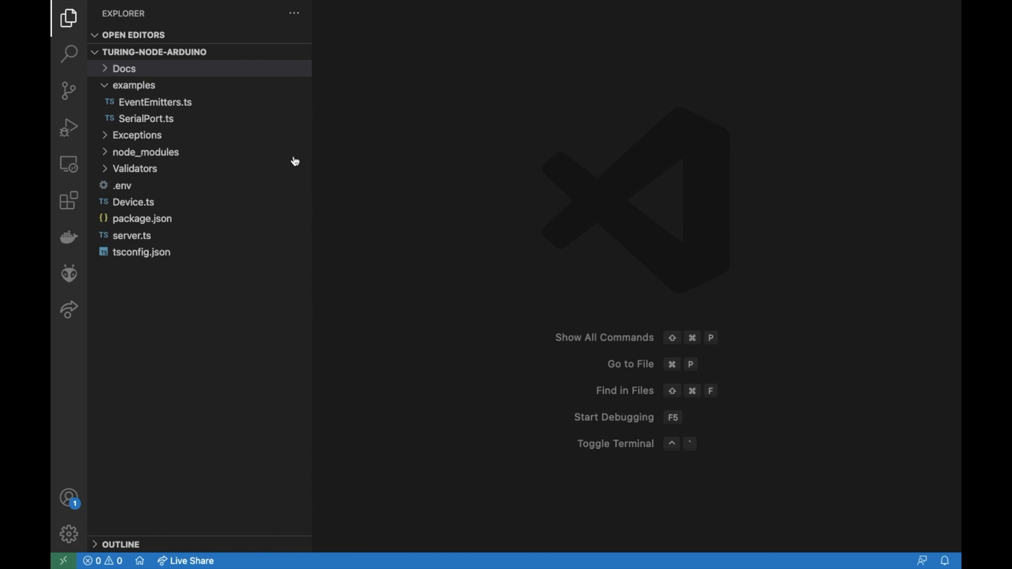
pyautogui.click(122, 67)
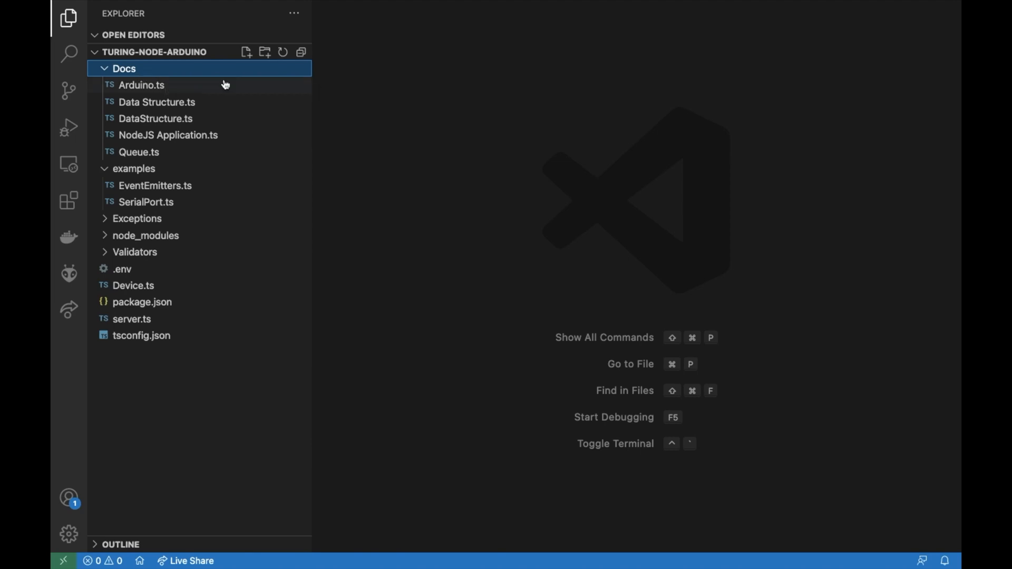
pyautogui.moveTo(151, 110)
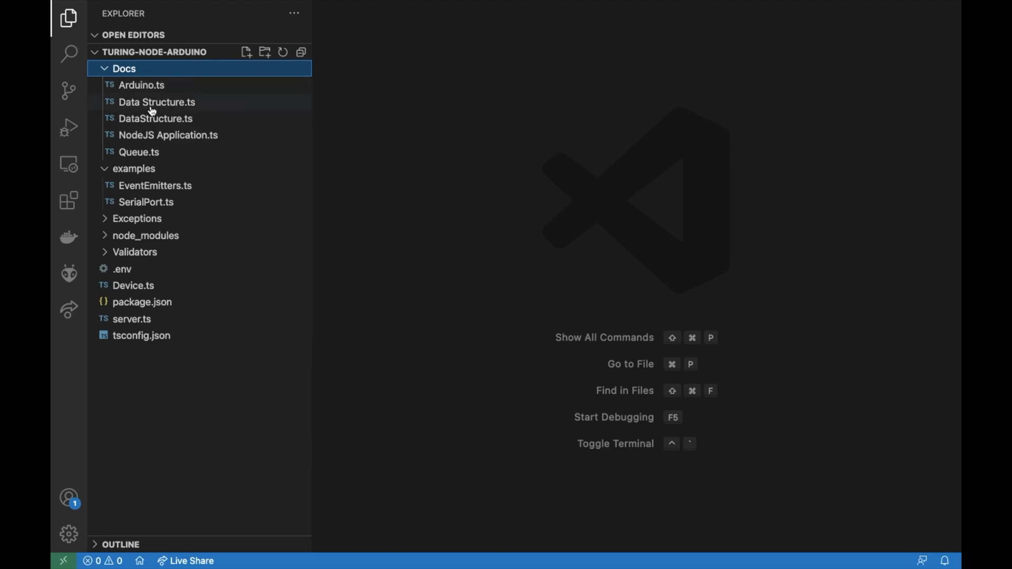
pyautogui.doubleClick(157, 103)
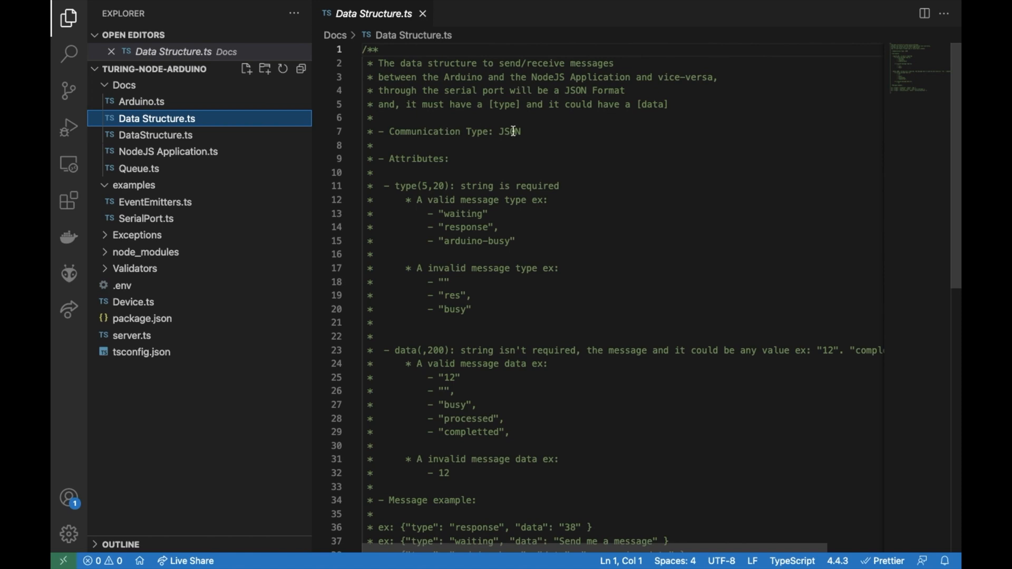
pyautogui.doubleClick(405, 186)
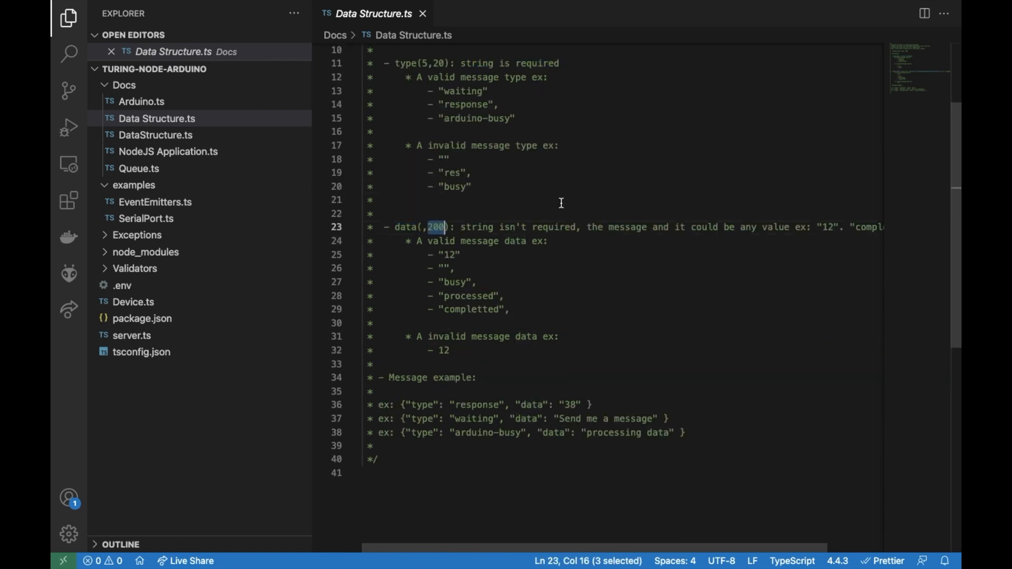
pyautogui.click(154, 135)
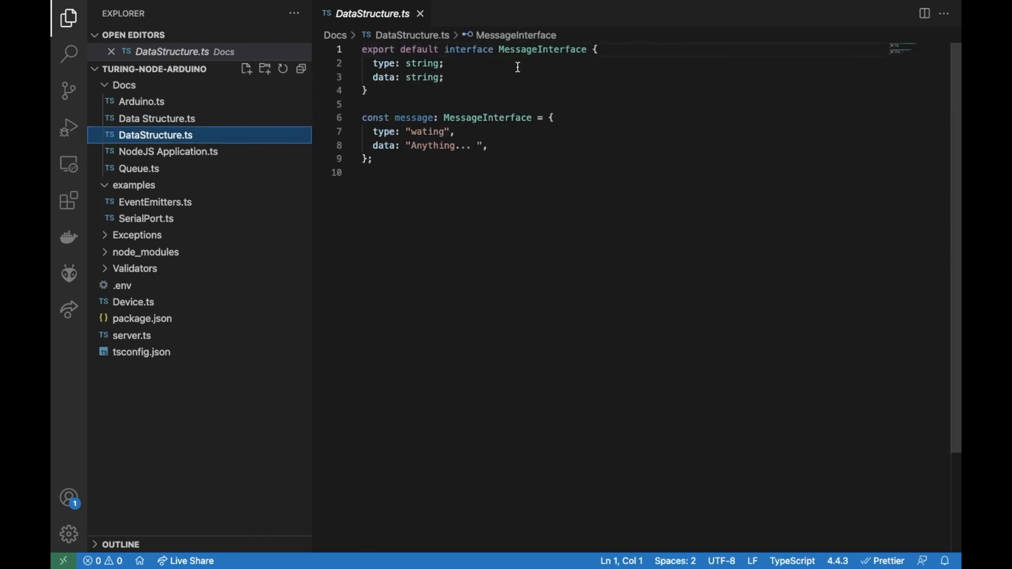
pyautogui.doubleClick(381, 63)
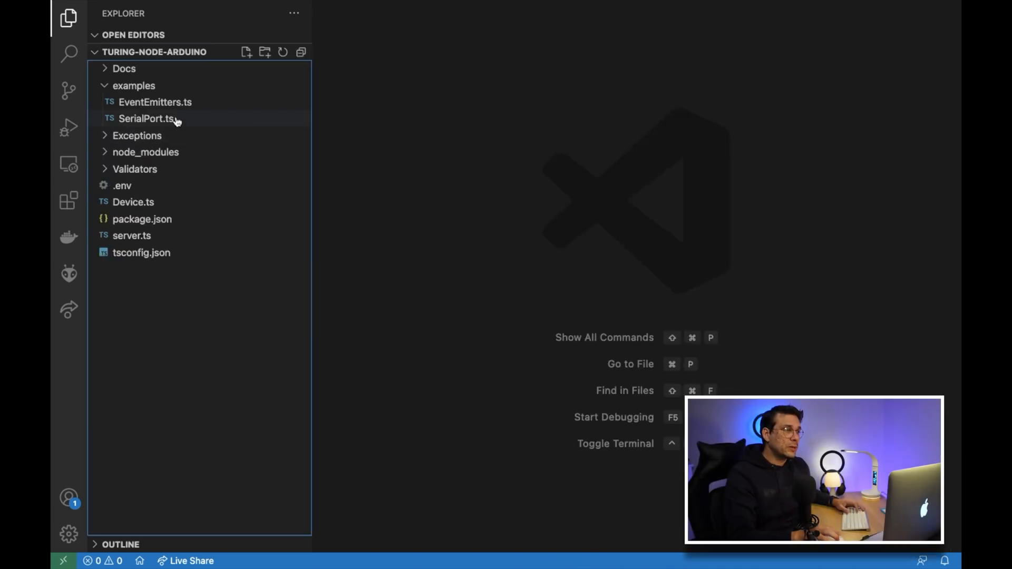
# Walk through SerialPort.ts, highlighting the parser data event and the write call that sends a message.
pyautogui.doubleClick(143, 118)
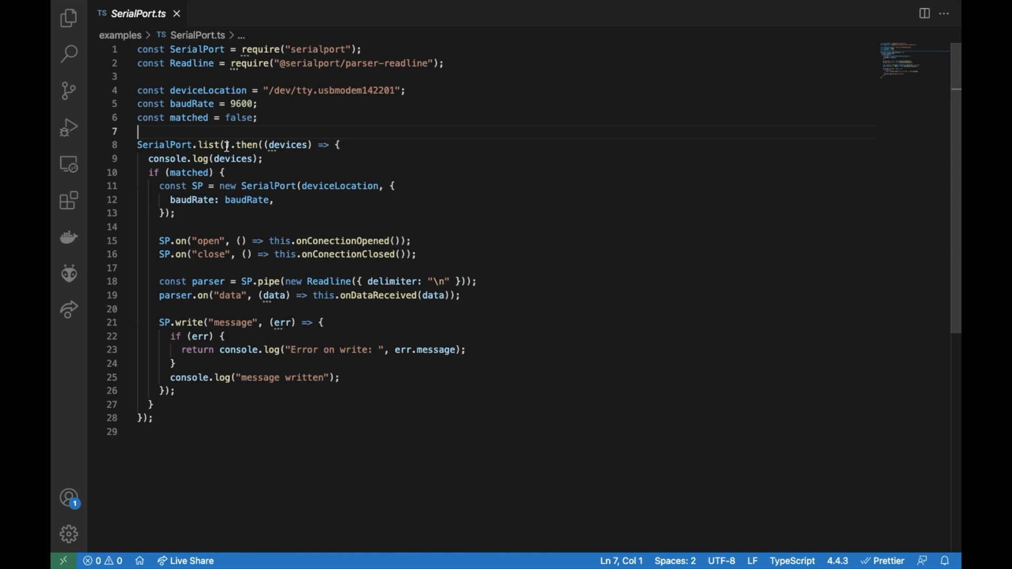
pyautogui.moveTo(137, 145); pyautogui.dragTo(232, 145)
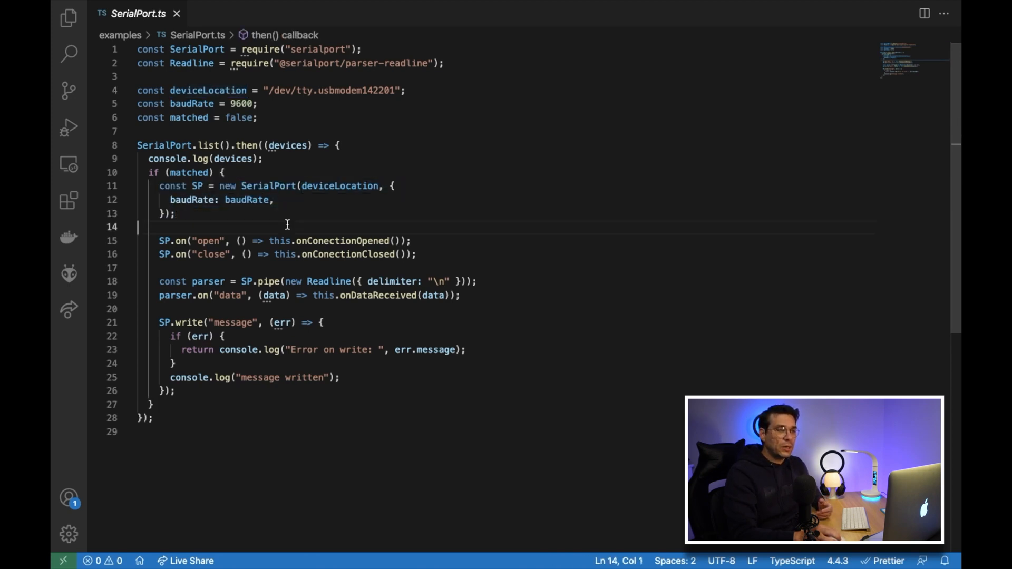
pyautogui.doubleClick(245, 200)
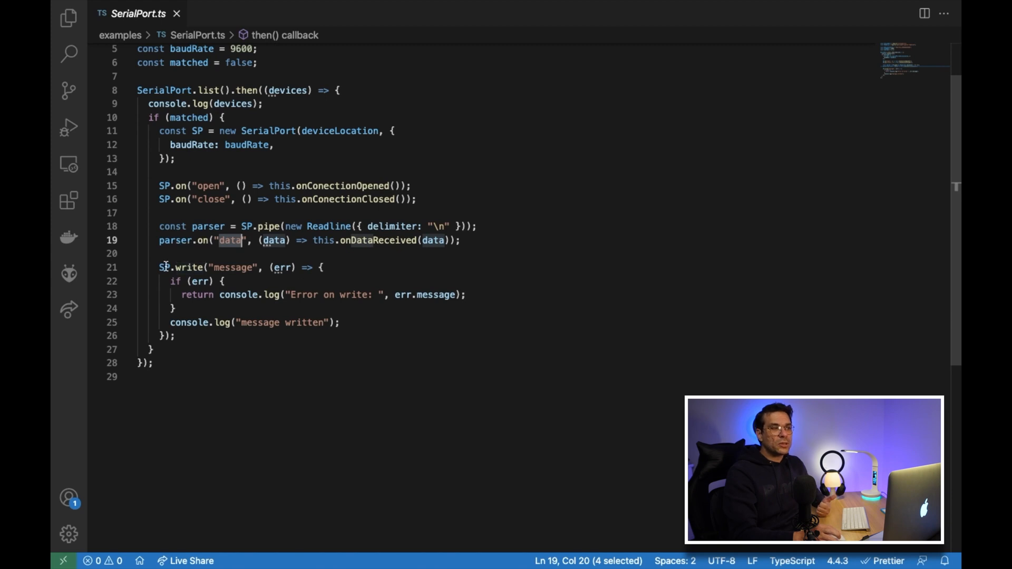
pyautogui.doubleClick(192, 268)
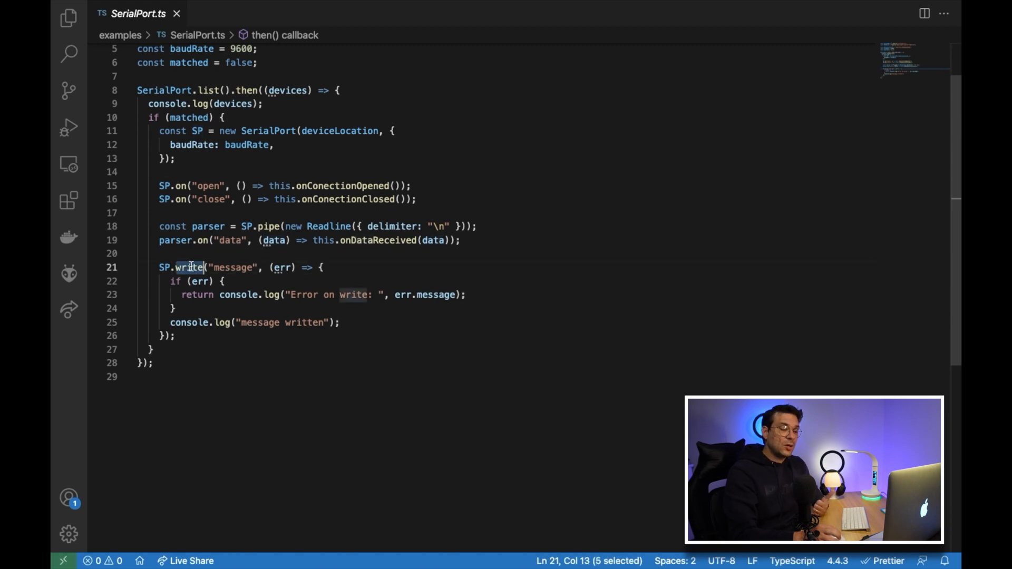
pyautogui.moveTo(207, 268)
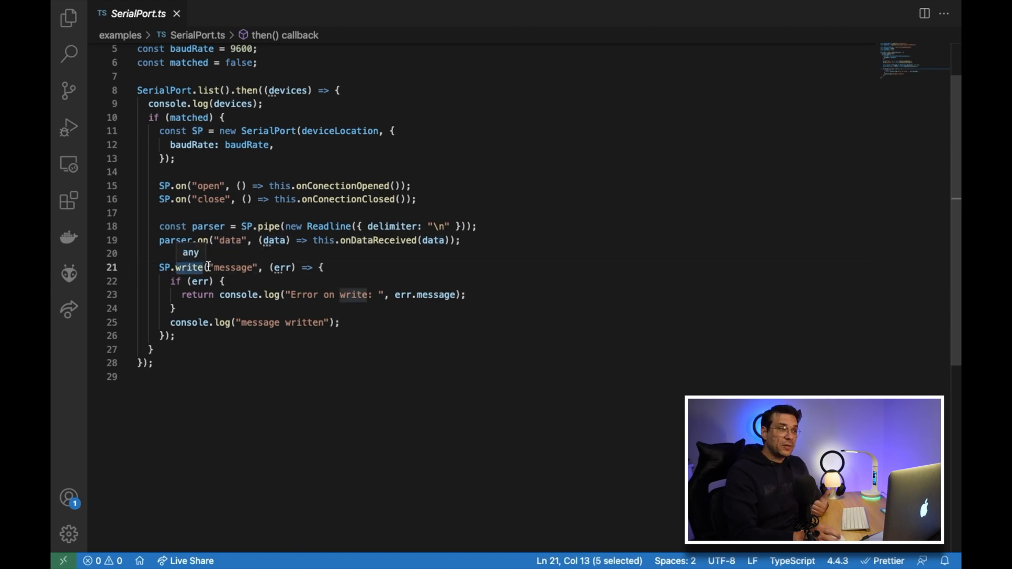
pyautogui.doubleClick(234, 268)
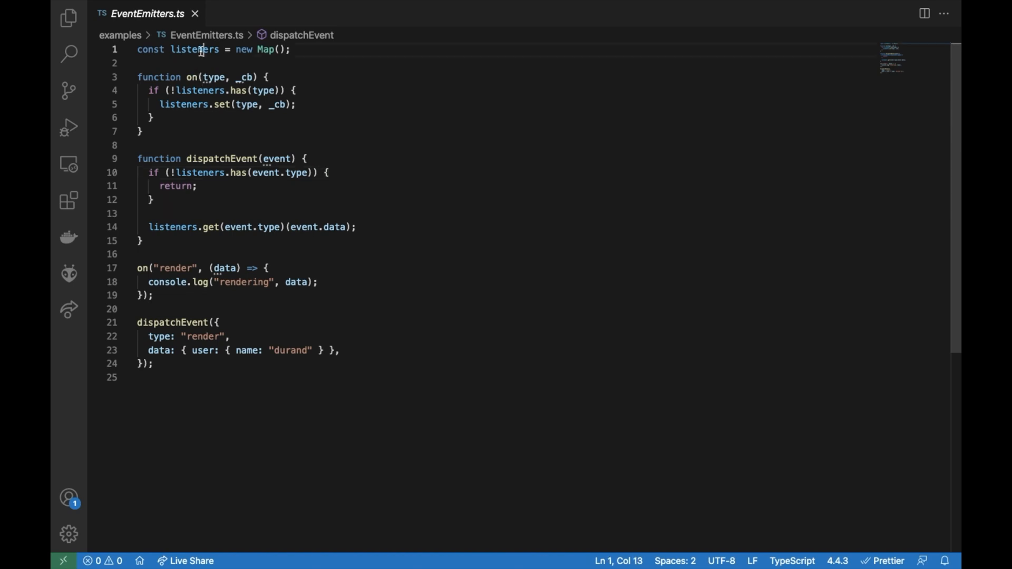
# Highlight the listeners Map, the on function, its existing-listener check and callback registration in EventEmitters.ts.
pyautogui.moveTo(235, 50); pyautogui.dragTo(291, 49)
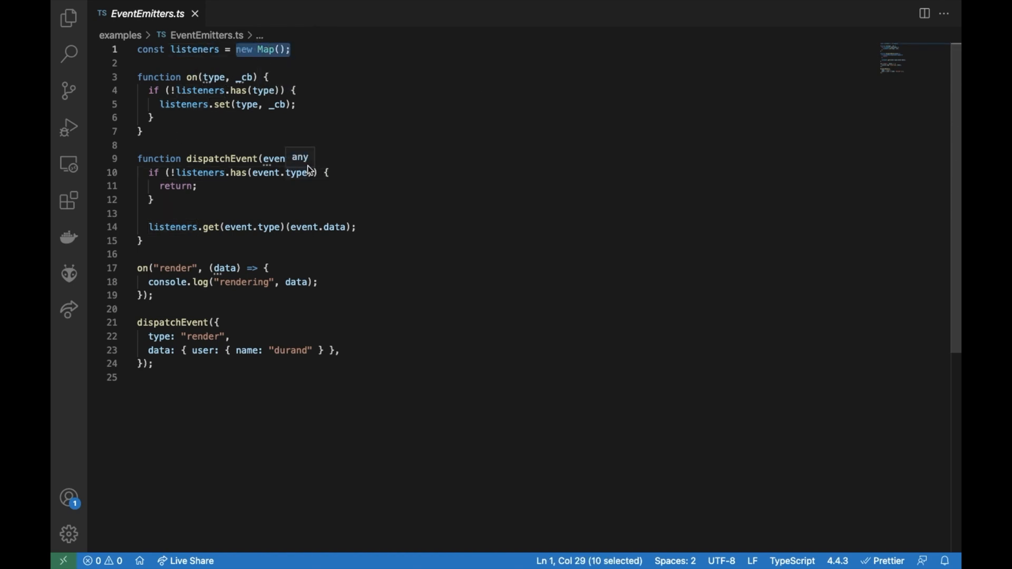
pyautogui.doubleClick(191, 76)
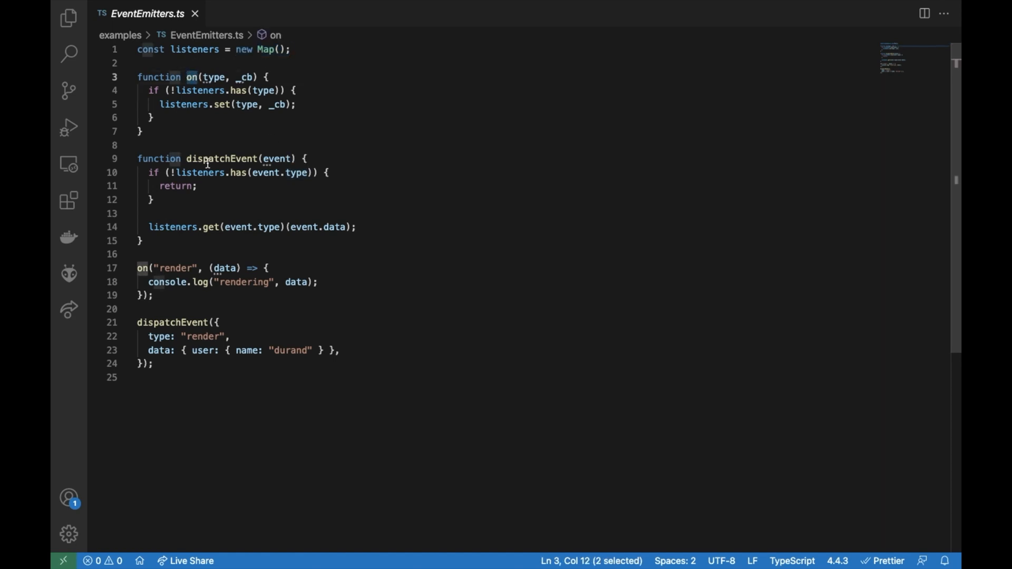
pyautogui.doubleClick(220, 159)
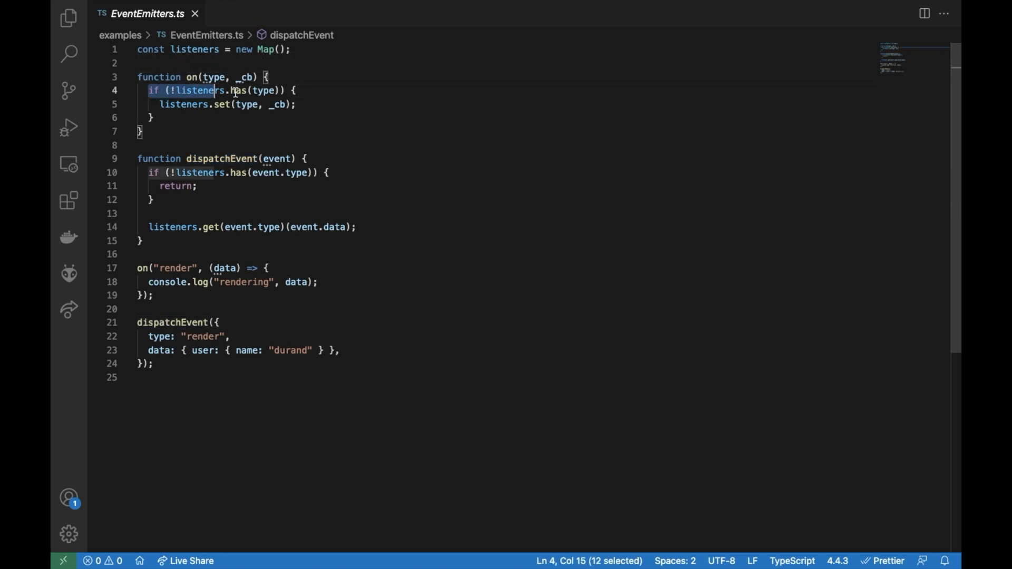
pyautogui.moveTo(216, 91); pyautogui.dragTo(283, 90)
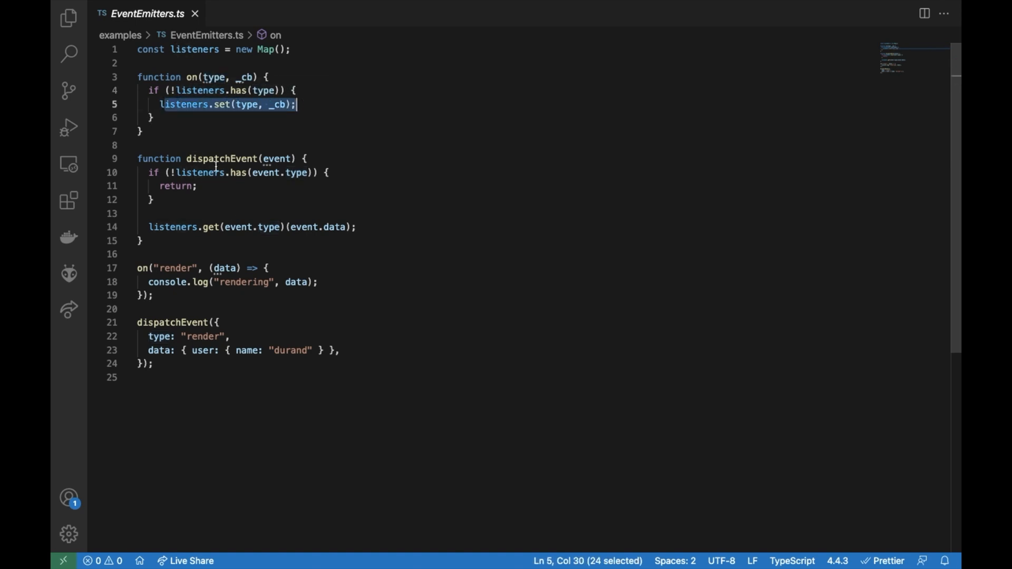
# Highlight the dispatchEvent callback invocation and the on render listener block.
pyautogui.doubleClick(221, 158)
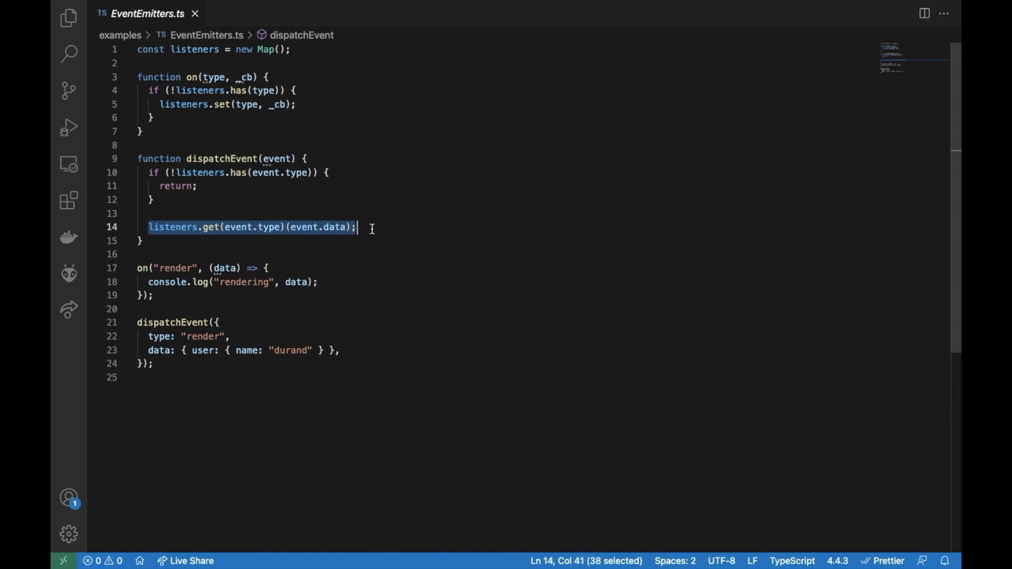
pyautogui.doubleClick(335, 228)
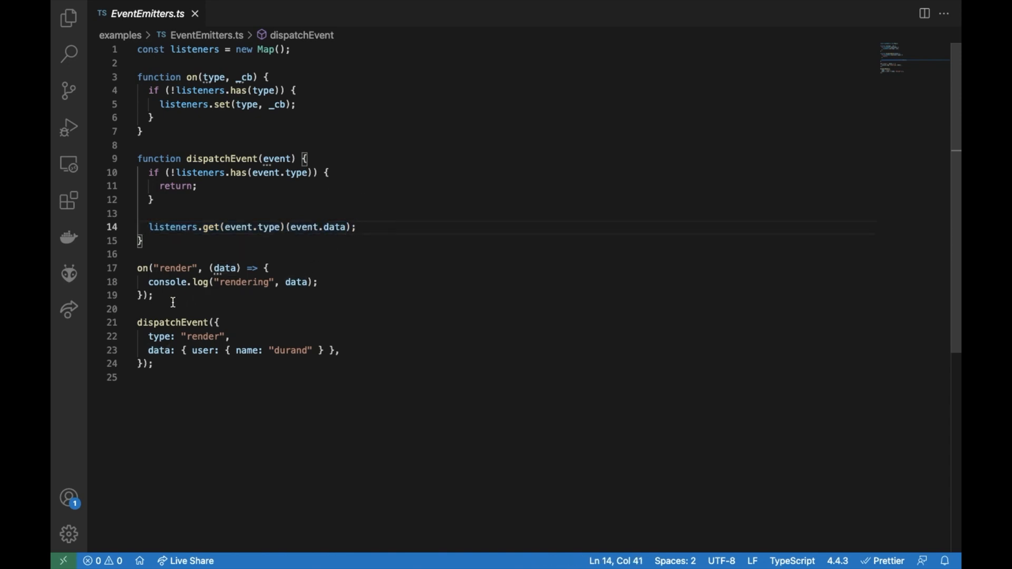
pyautogui.moveTo(136, 268); pyautogui.dragTo(153, 295)
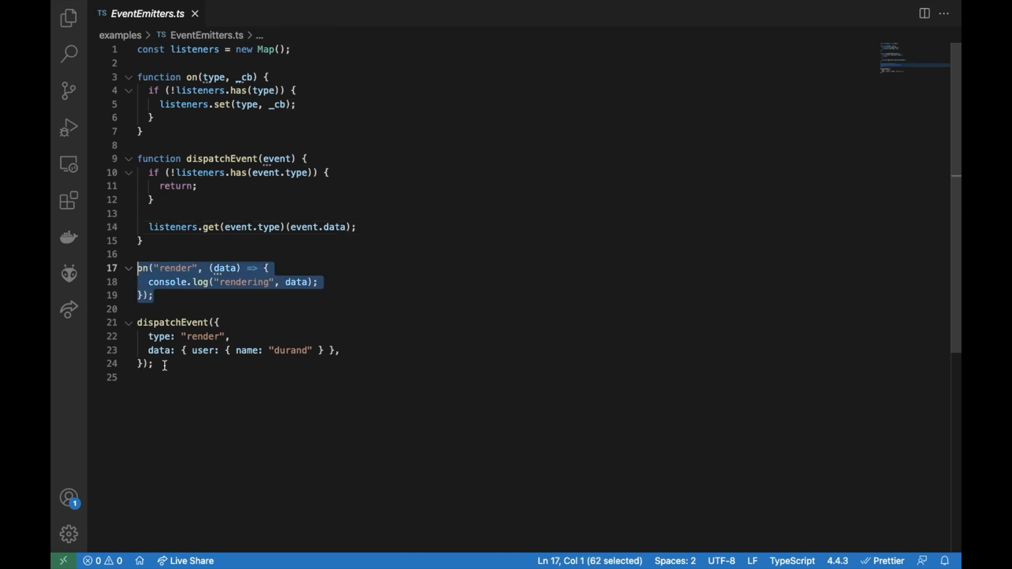
pyautogui.click(211, 323)
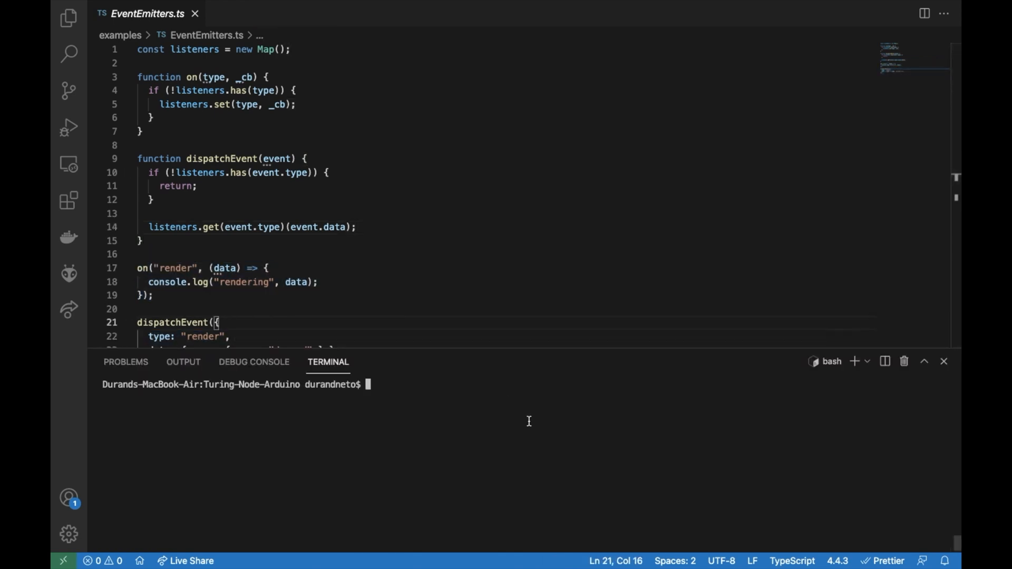
# Run node examples/EventEmitters.ts in the terminal so it prints rendering with user durand.
pyautogui.write('no examples/')
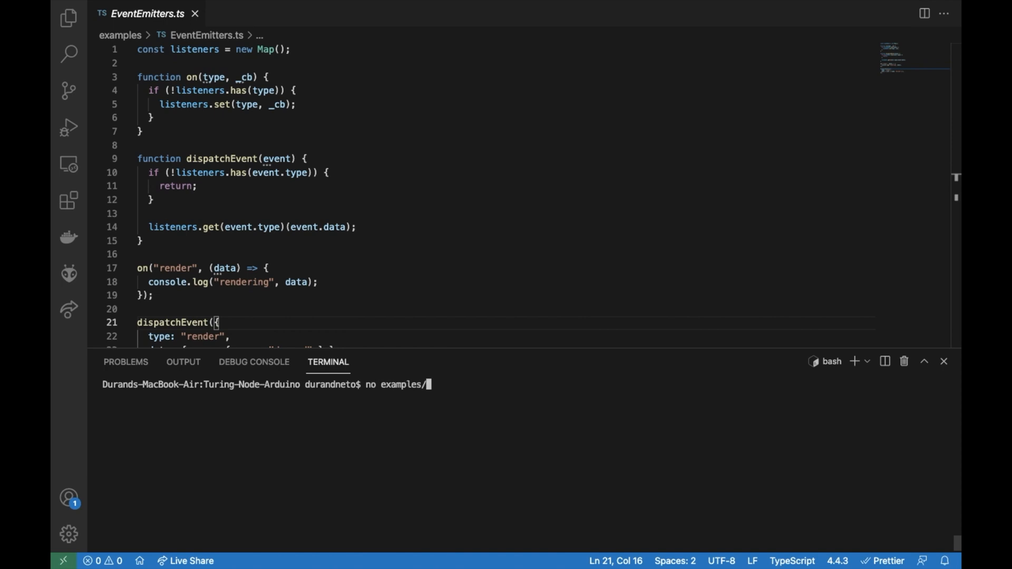
pyautogui.write('EventEmitters.ts')
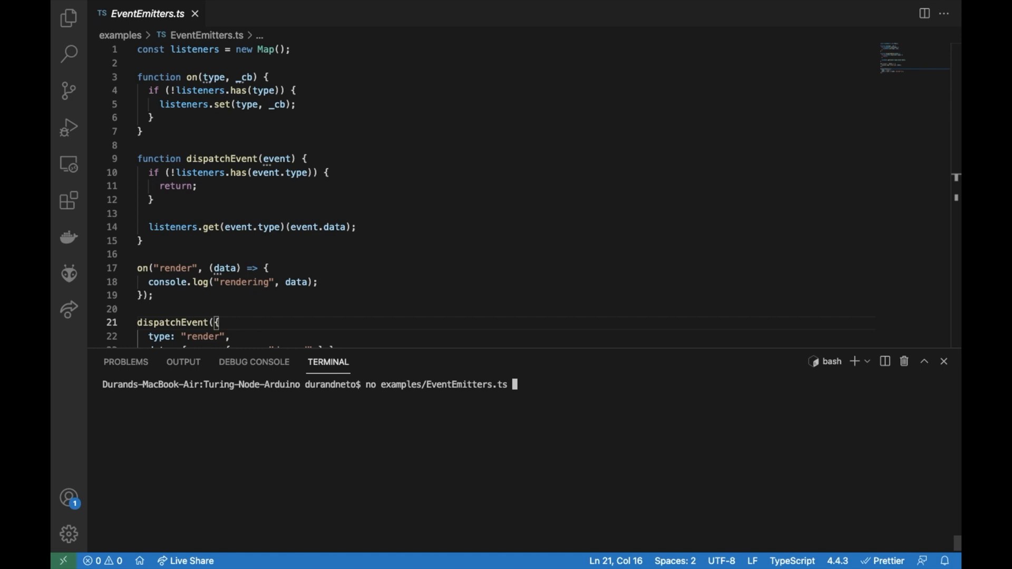
pyautogui.scroll(-3)
pyautogui.write('de')
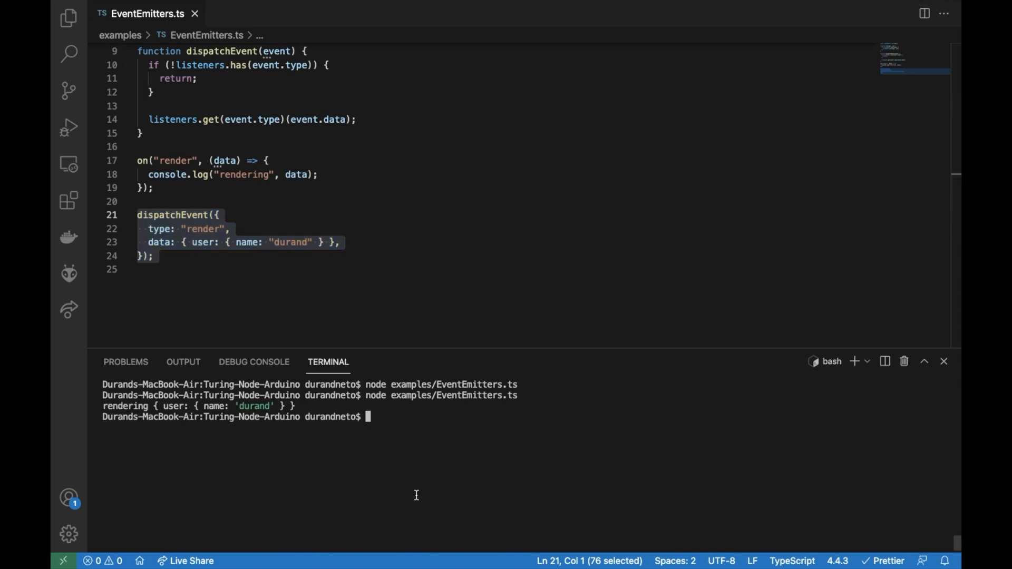
pyautogui.doubleClick(244, 174)
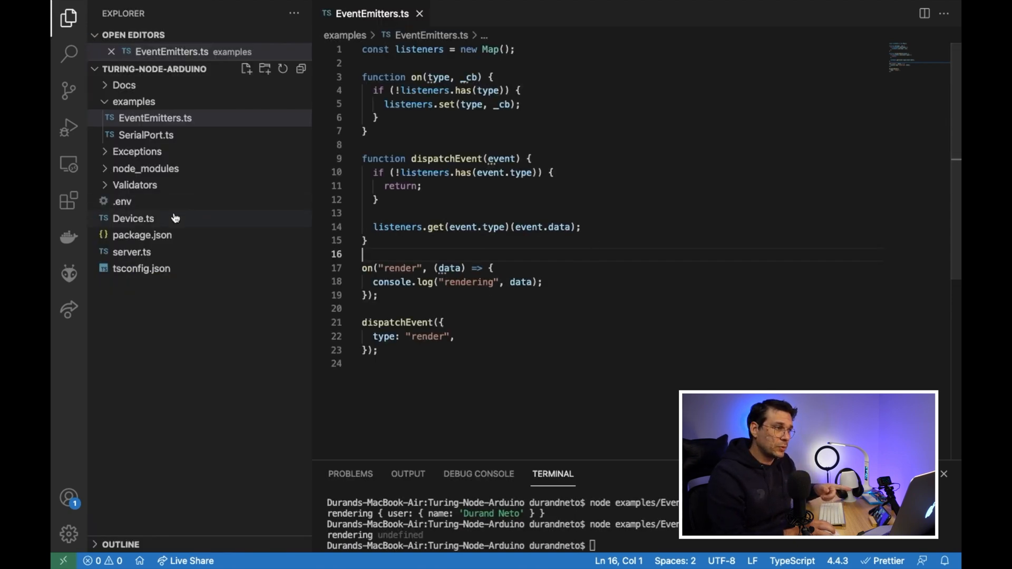
pyautogui.click(133, 218)
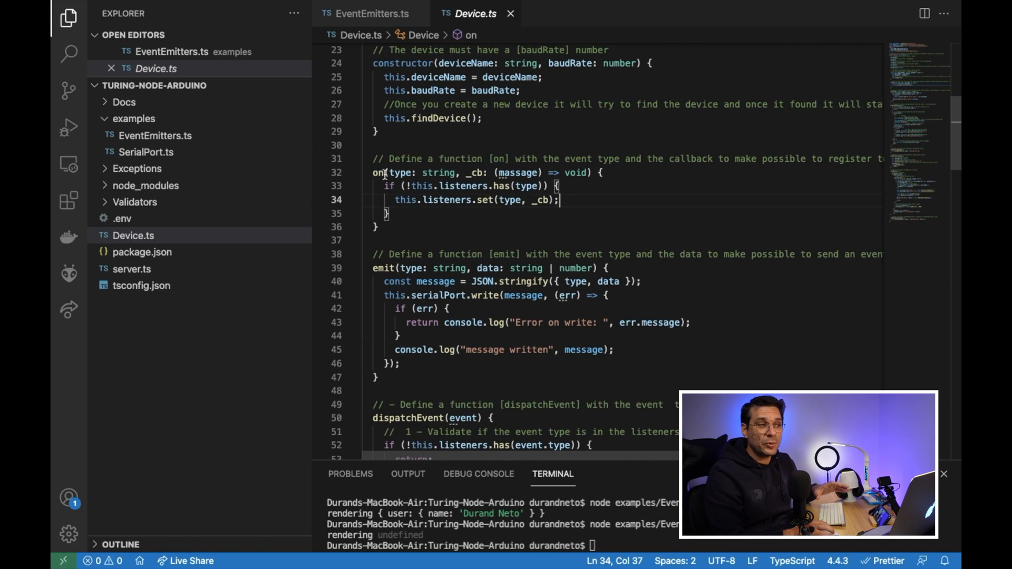
pyautogui.scroll(-3)
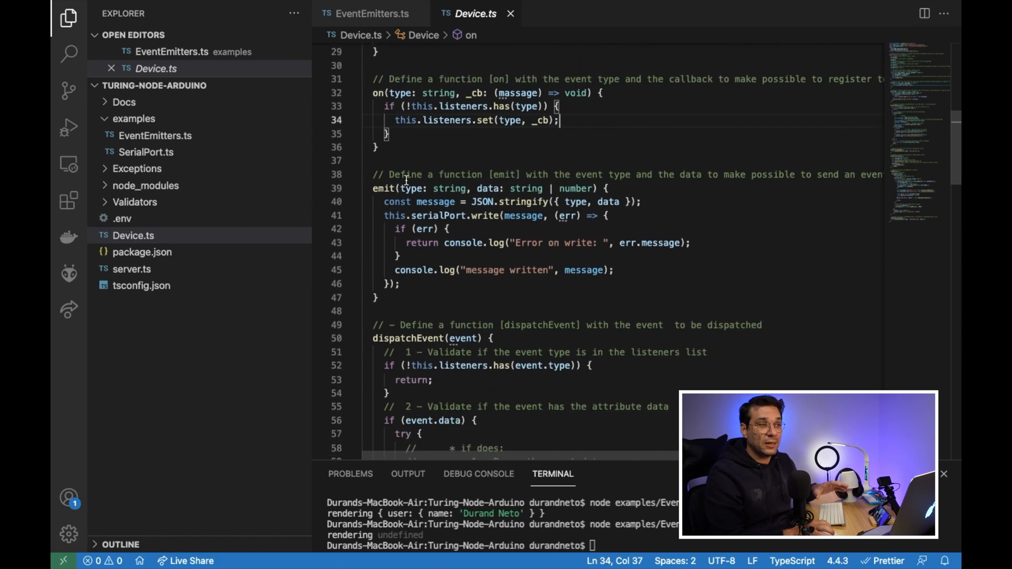
pyautogui.doubleClick(384, 188)
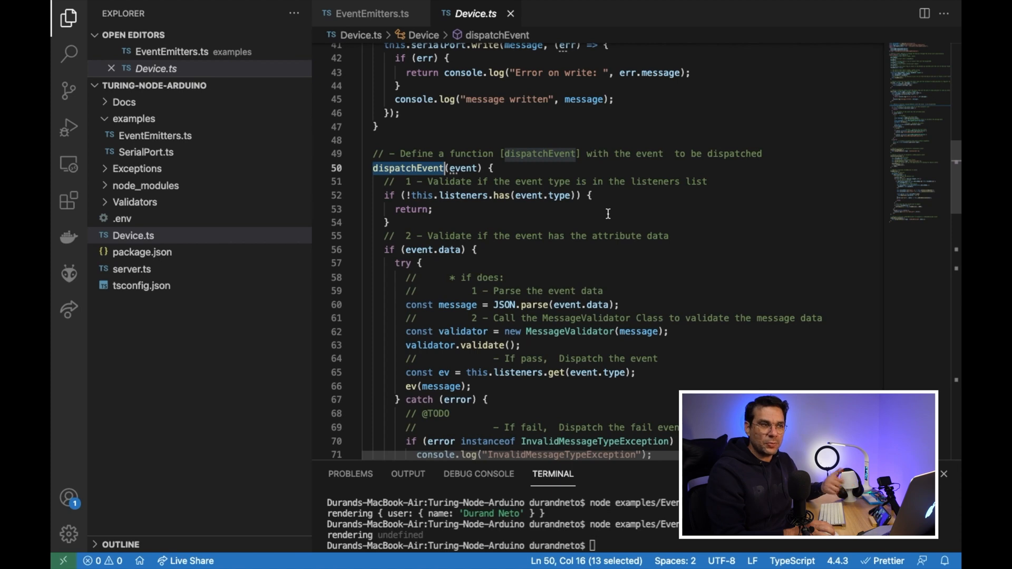
pyautogui.scroll(-3)
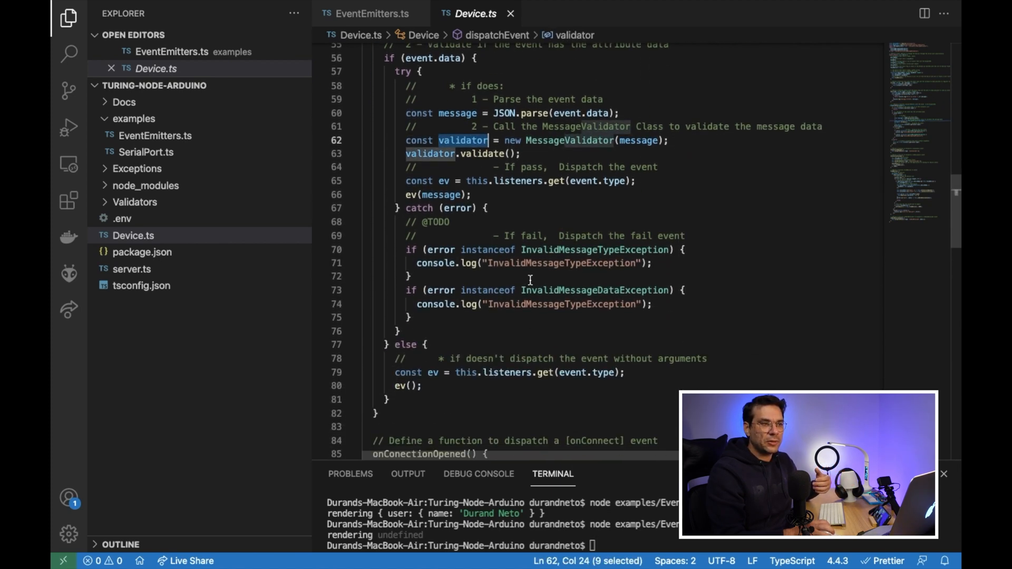
pyautogui.doubleClick(595, 249)
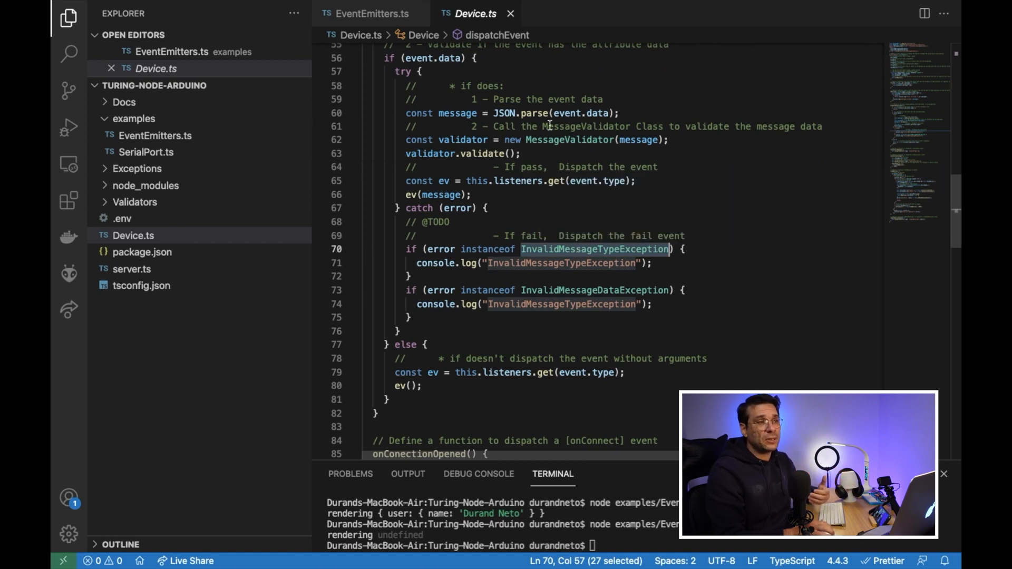
pyautogui.click(371, 13)
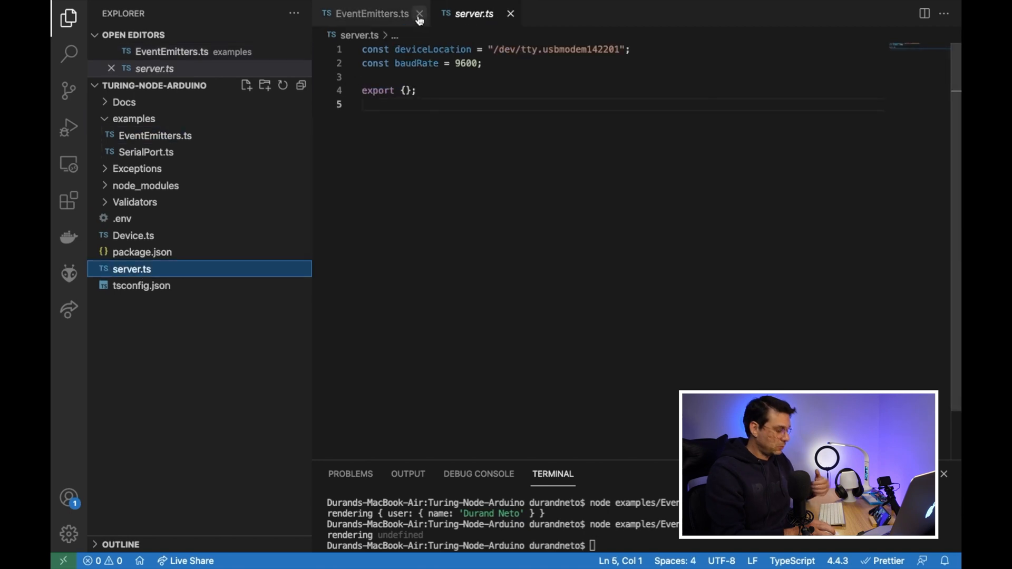
# In server.ts, import Device and create const Arduino = new Device(deviceLocation, baudRate).
pyautogui.click(420, 14)
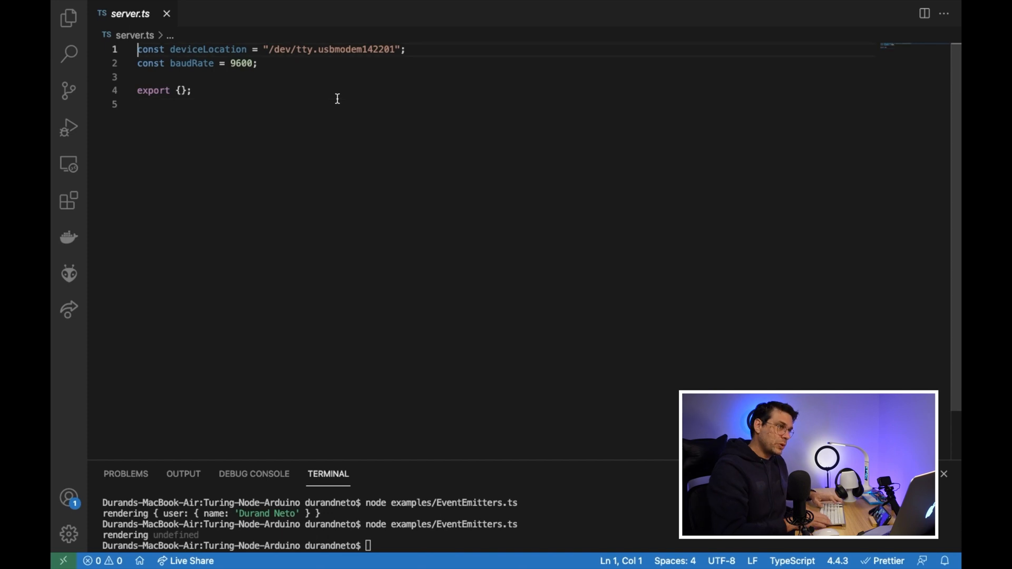
pyautogui.write('import Device from "./Device";')
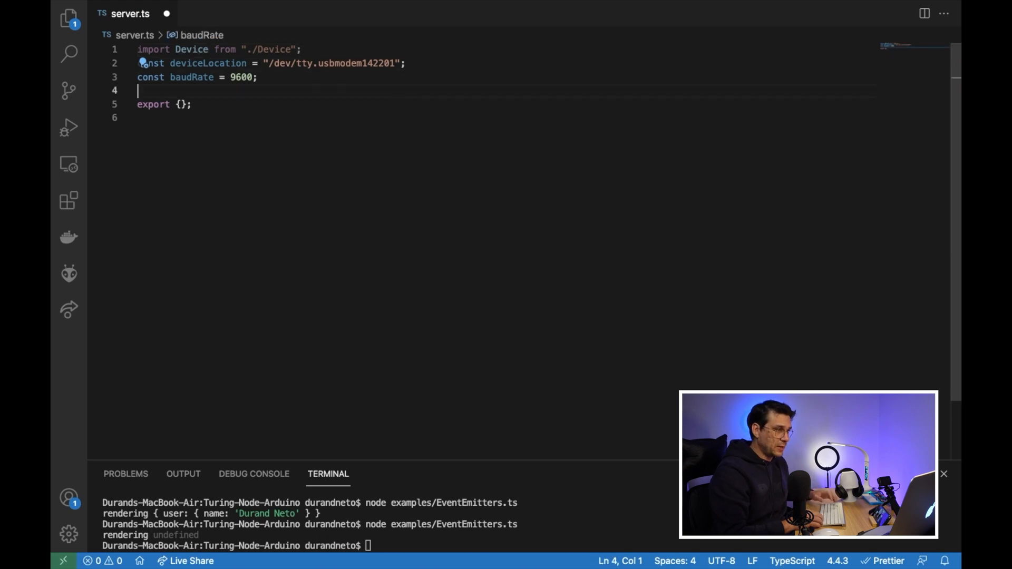
pyautogui.press('Enter')
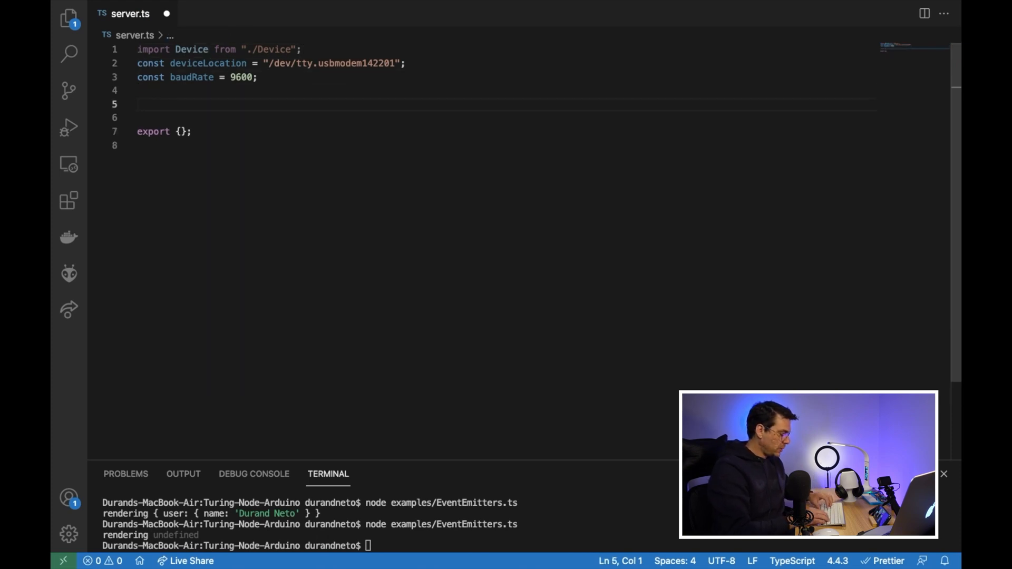
pyautogui.write('const Ardui')
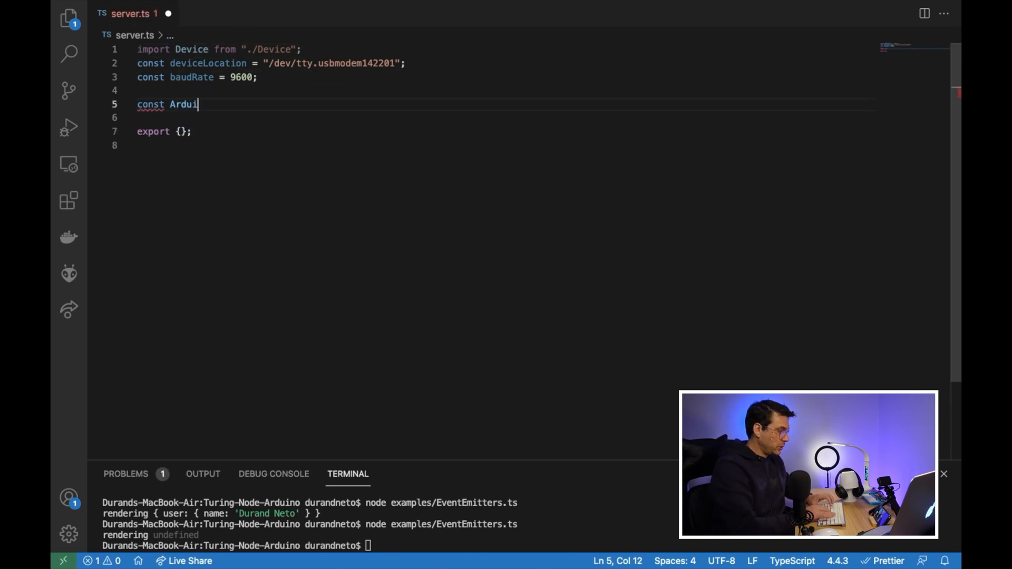
pyautogui.write('no =')
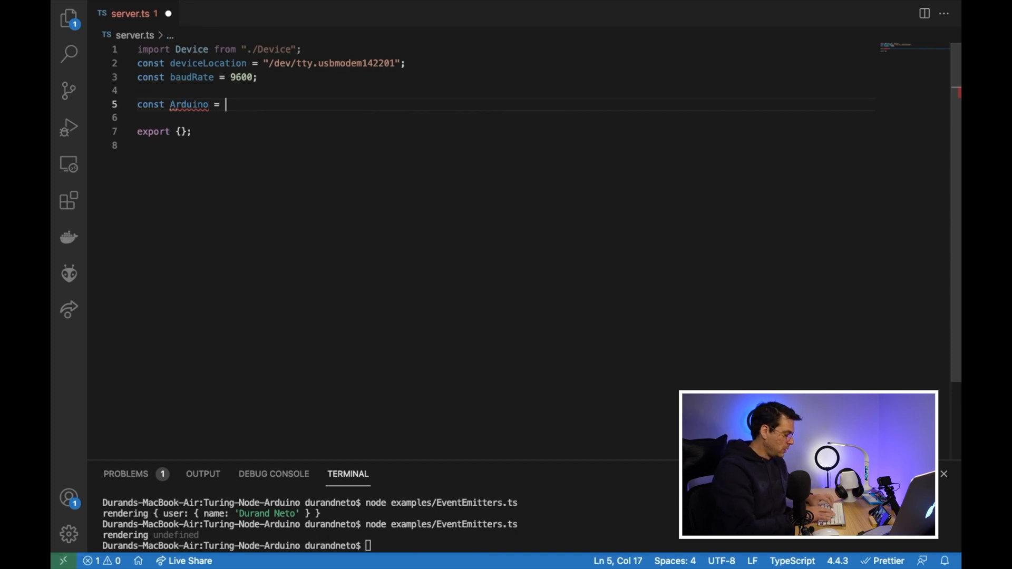
pyautogui.write('new Device(')
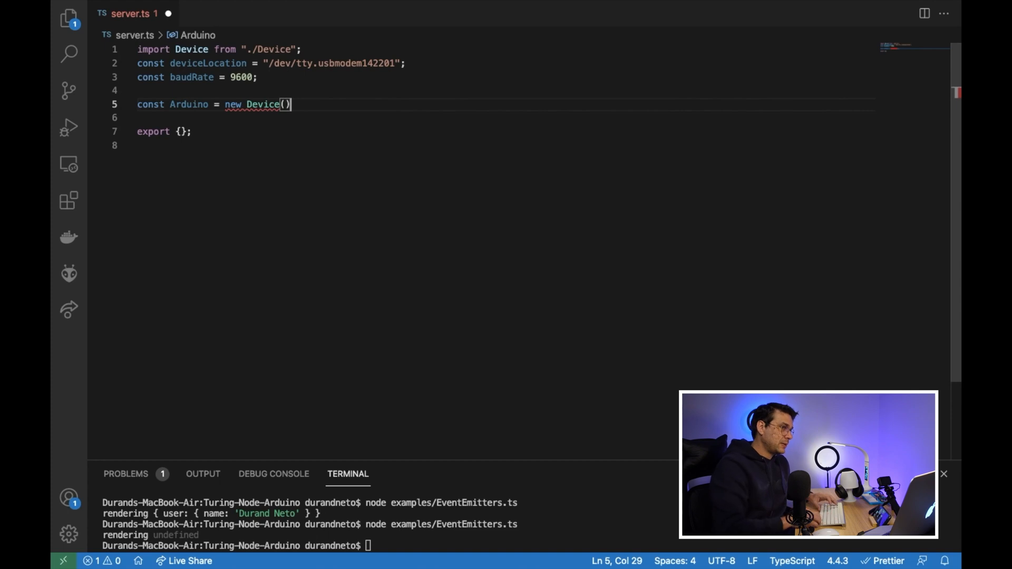
pyautogui.write('deve')
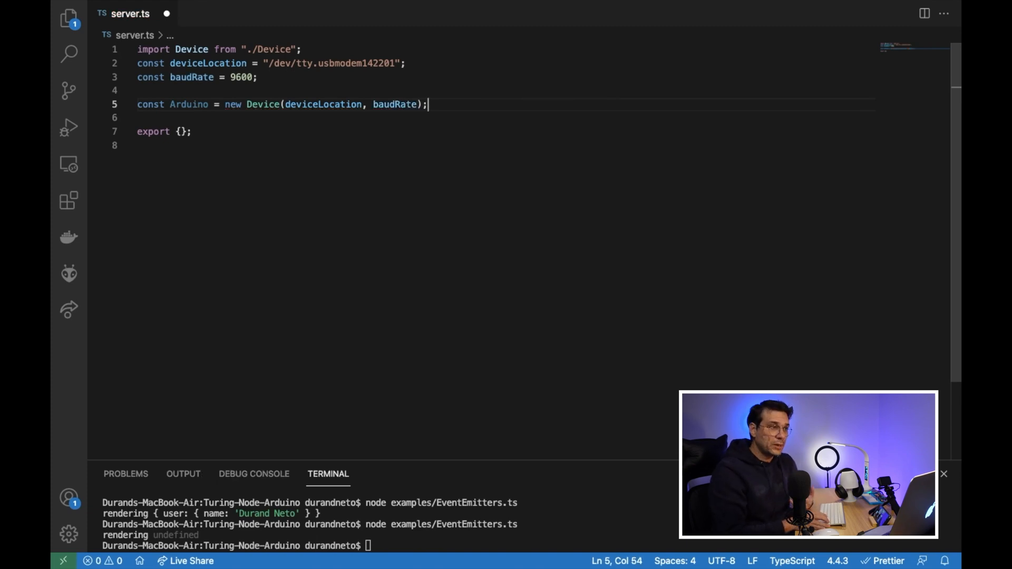
# Register Arduino.on("onConnect") logging 'The arduino was connected'.
pyautogui.press('Enter')
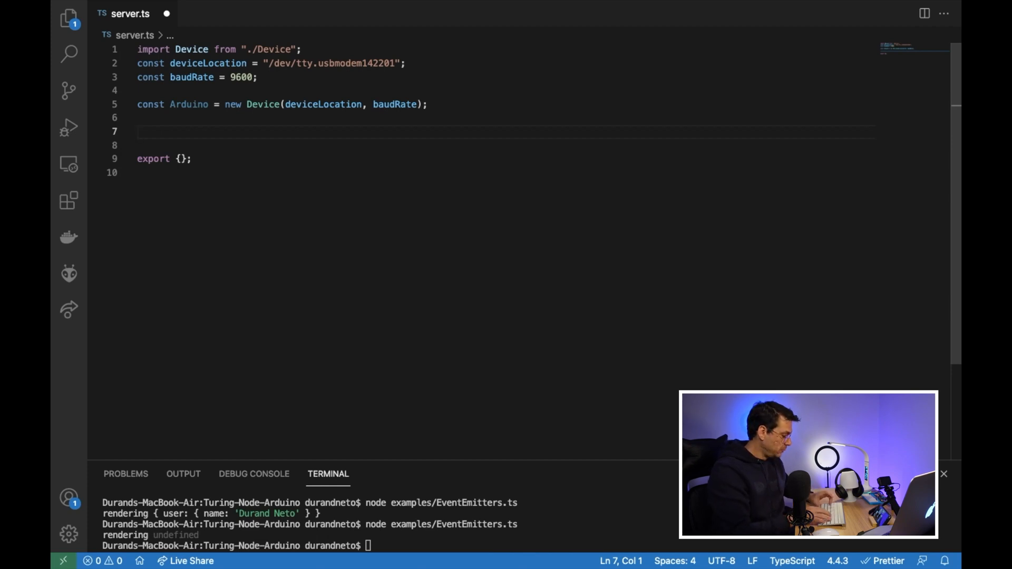
pyautogui.write('A')
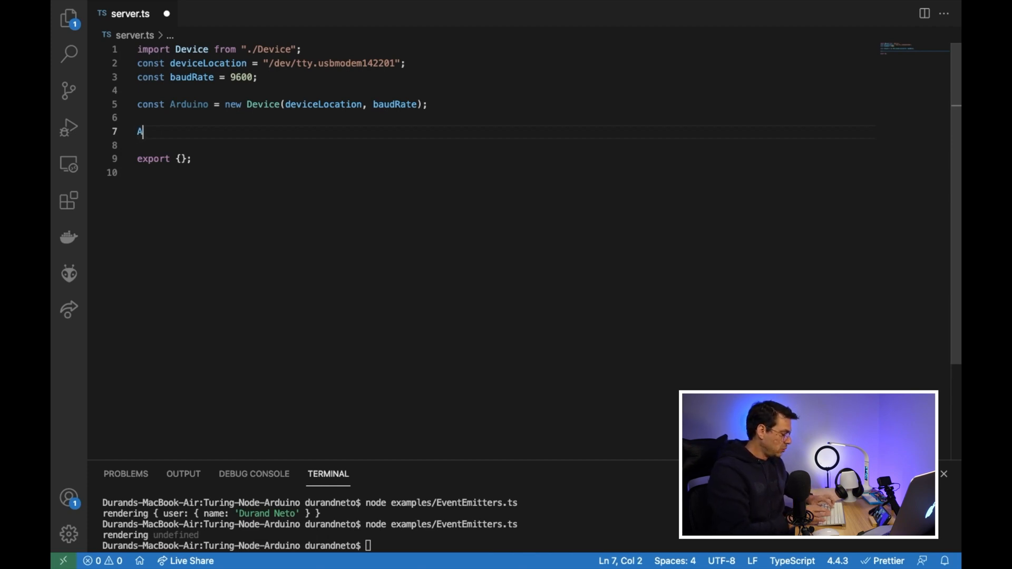
pyautogui.write('rduino.on(')
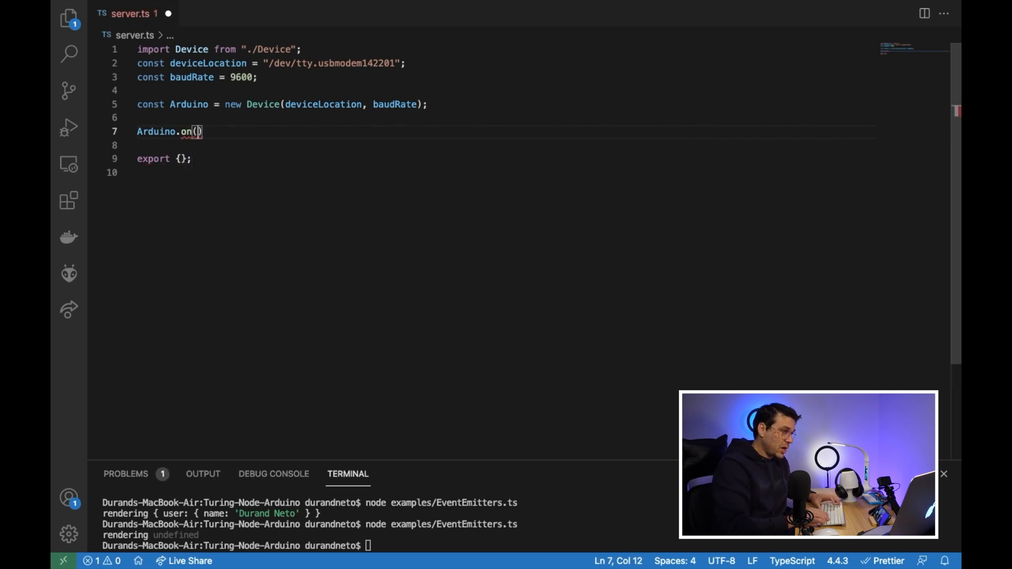
pyautogui.write('""')
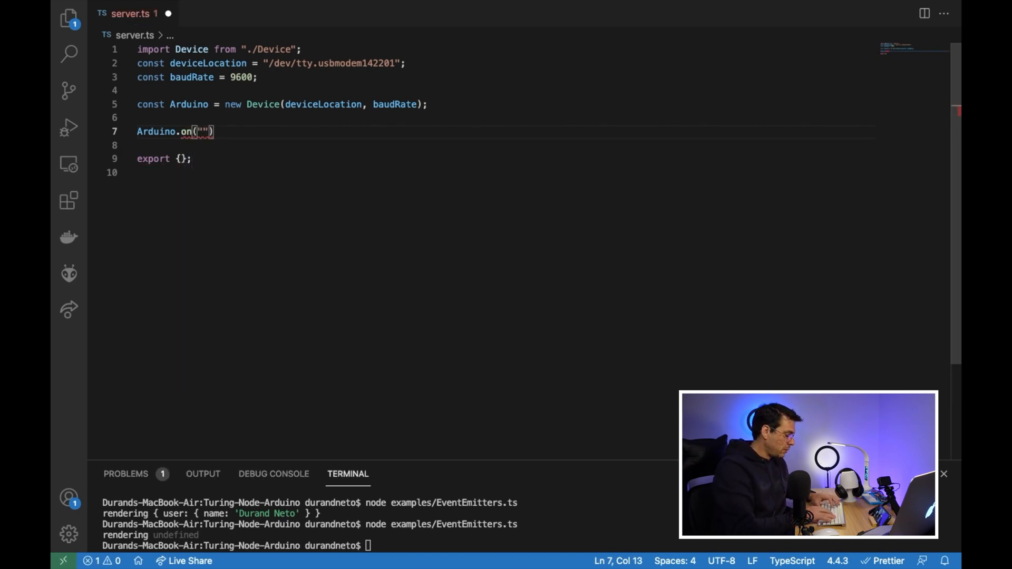
pyautogui.write('onConnect')
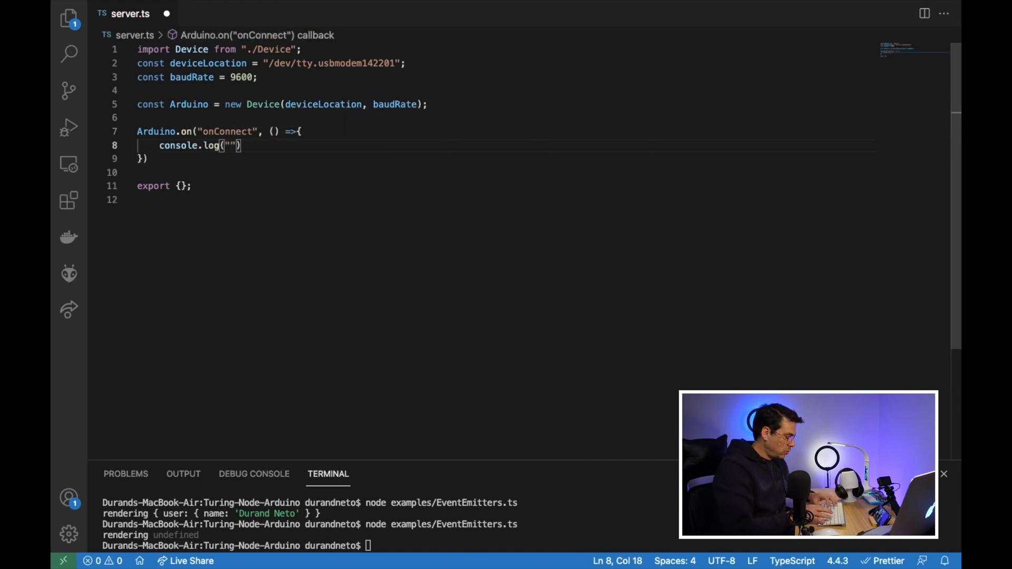
pyautogui.write('The arduino was')
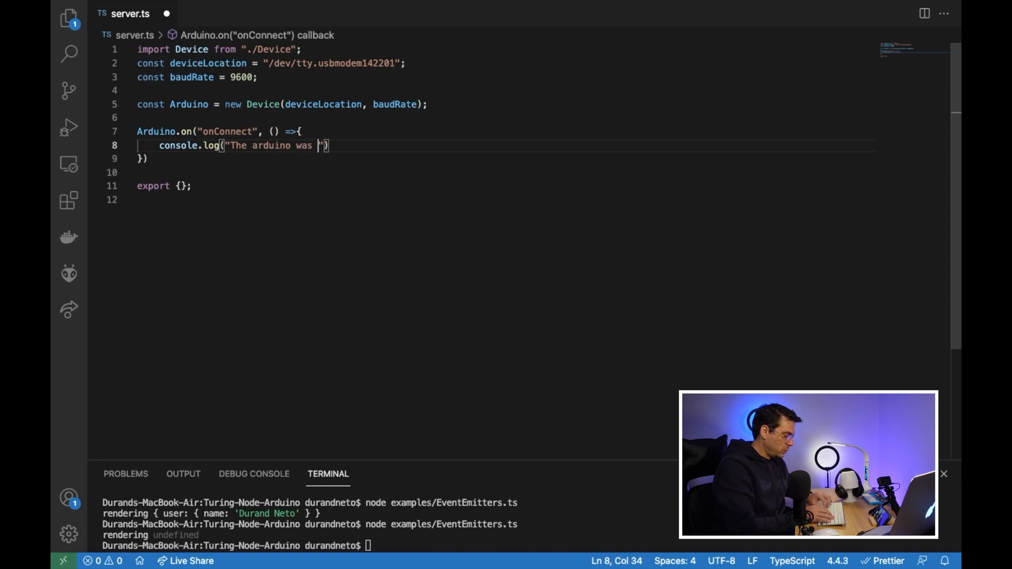
pyautogui.write('connected')
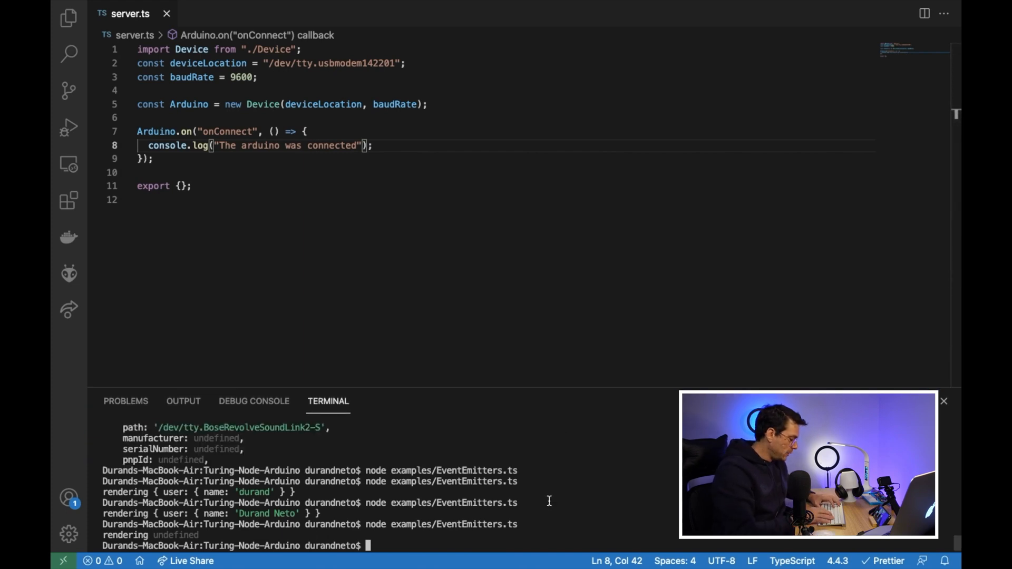
# Run yarn start:server in the terminal, then look up the onConnect event name in Device.ts.
pyautogui.write('yarn')
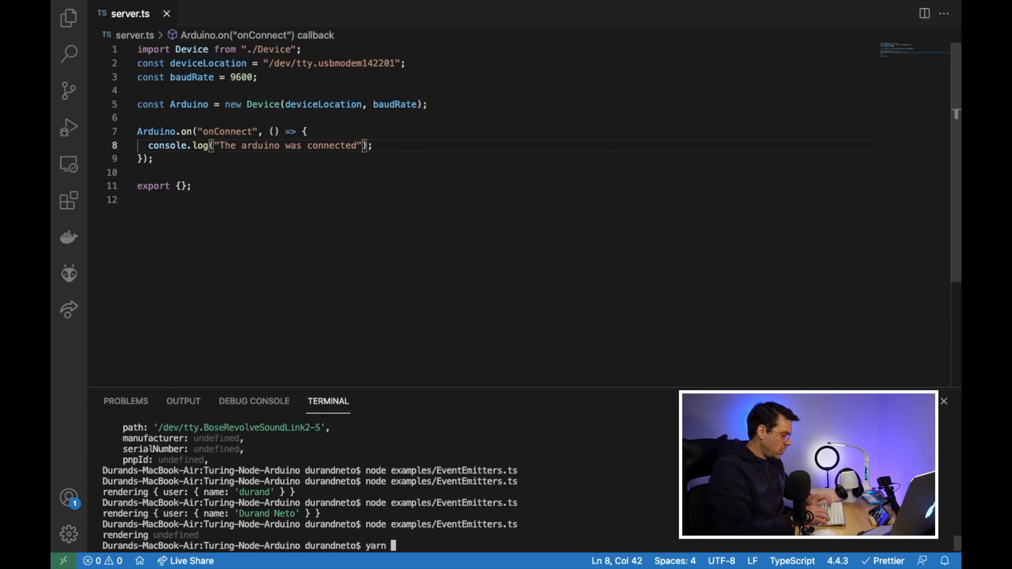
pyautogui.write('start')
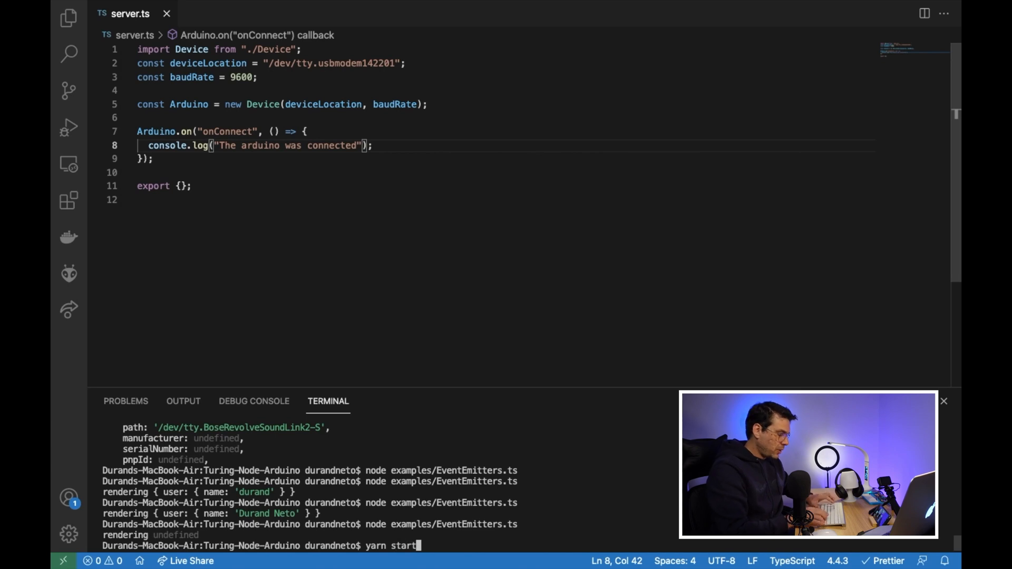
pyautogui.write(':serv')
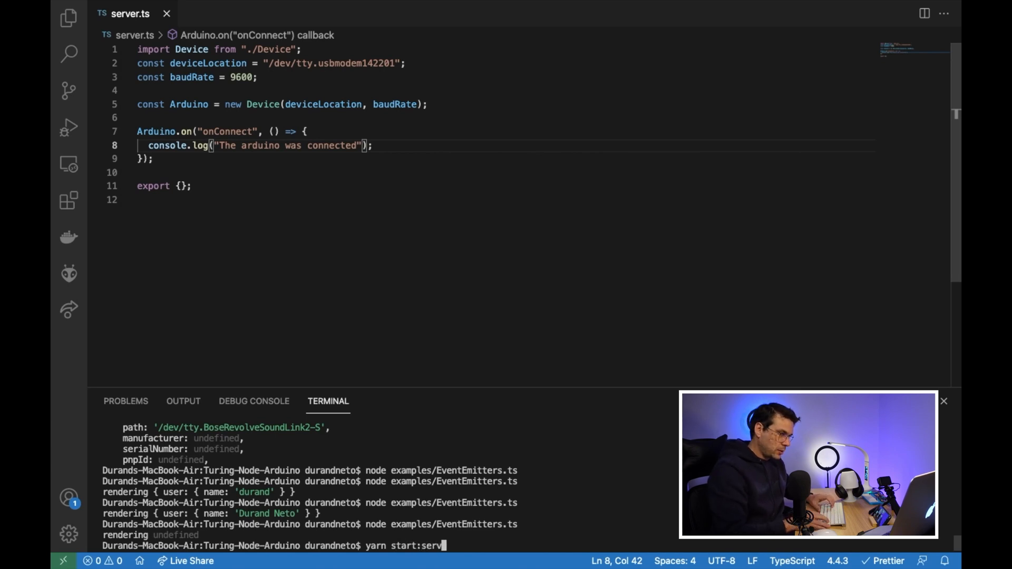
pyautogui.press('Enter')
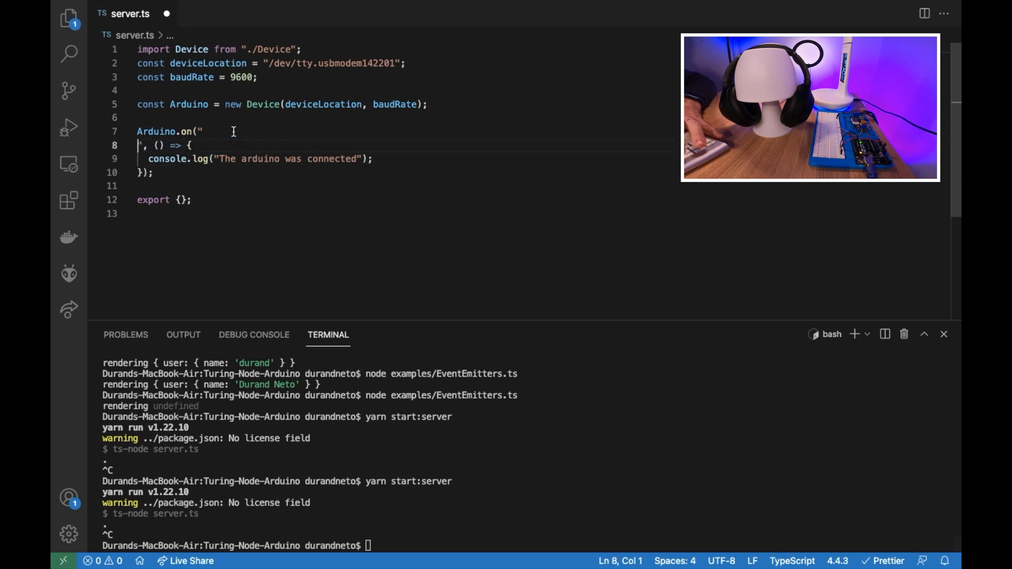
pyautogui.write('onConnect')
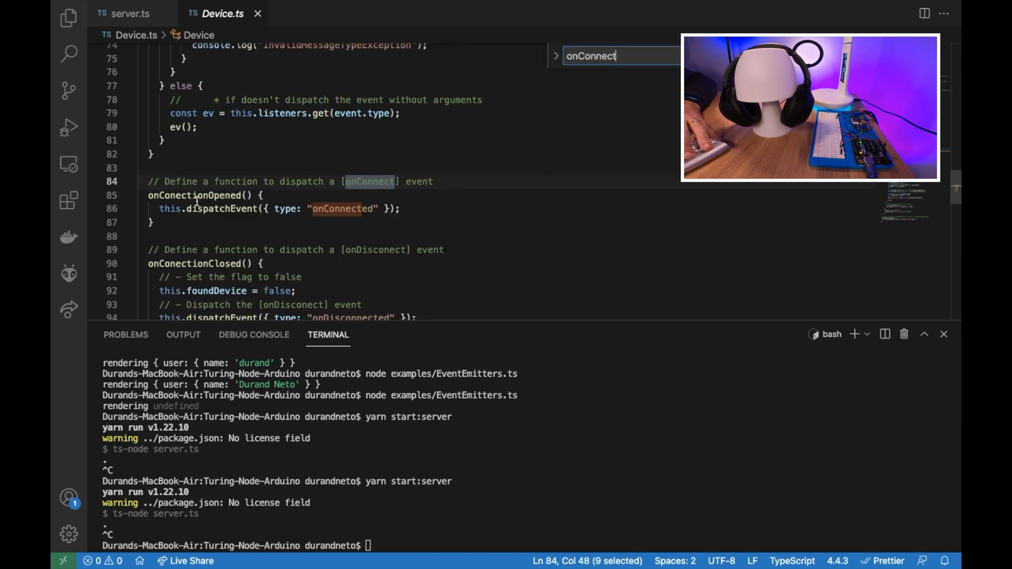
# Rename the event string to "onConnected" in server.ts so the run logs the connection.
pyautogui.doubleClick(194, 195)
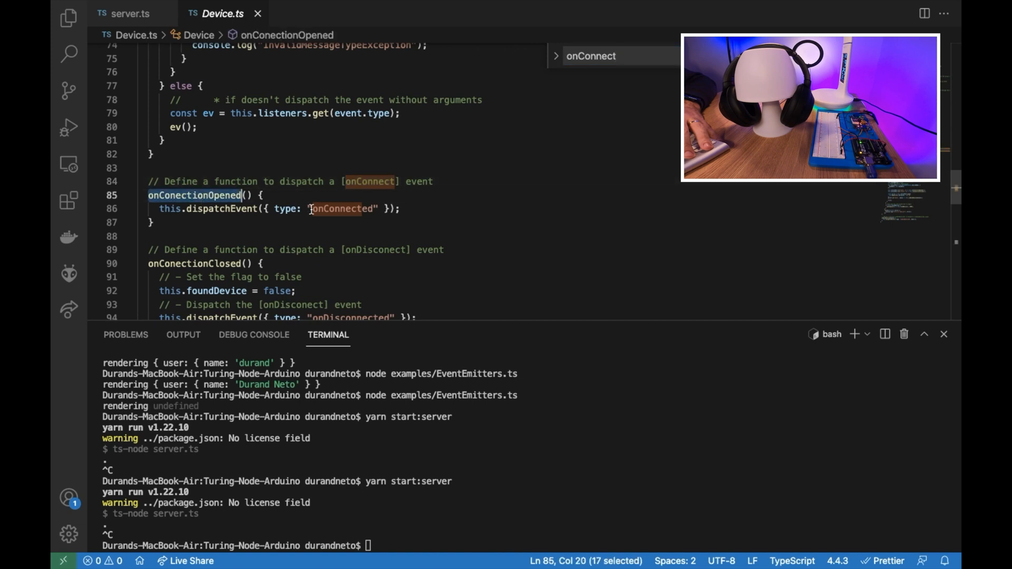
pyautogui.doubleClick(342, 209)
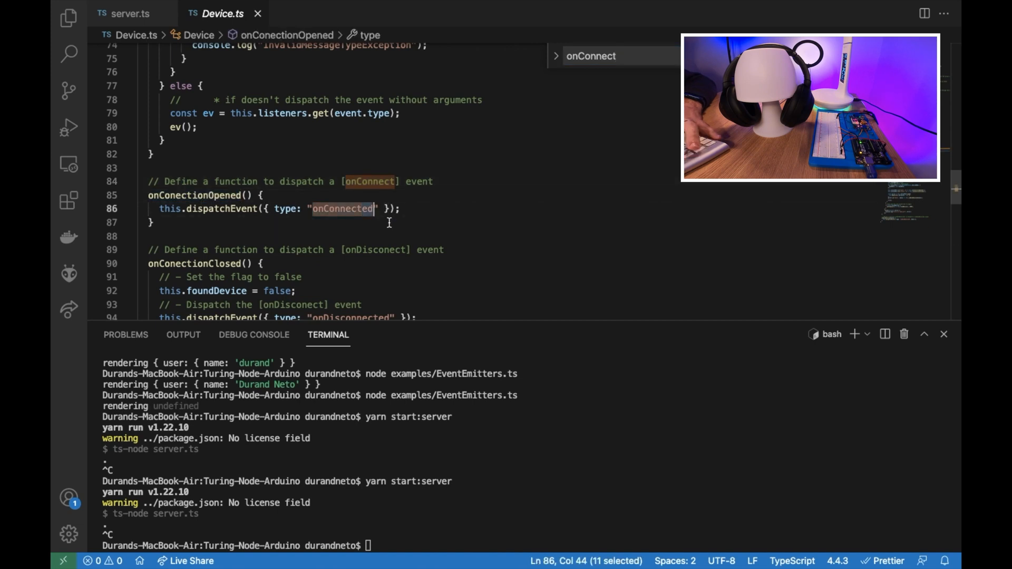
pyautogui.click(127, 14)
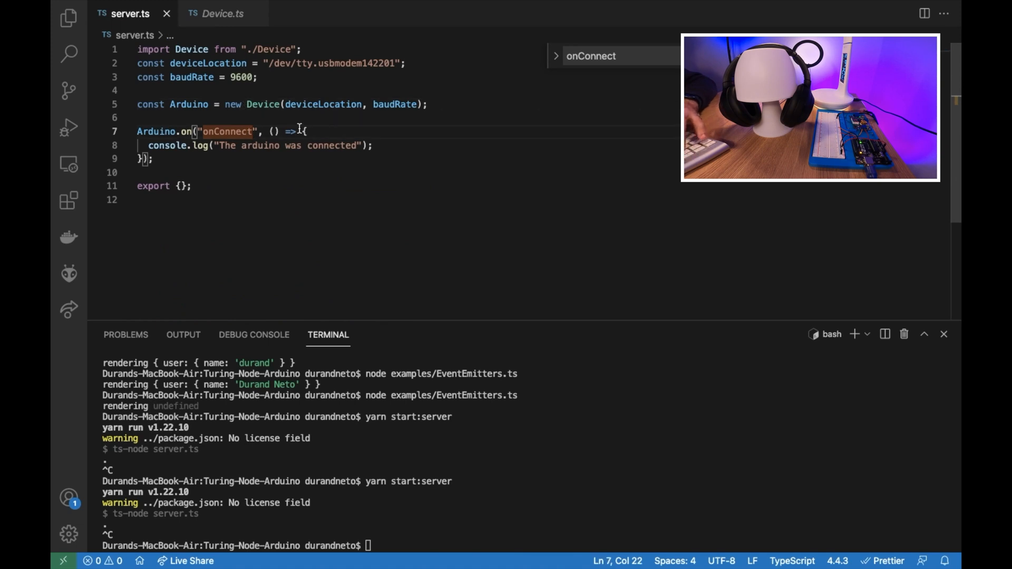
pyautogui.write('ed')
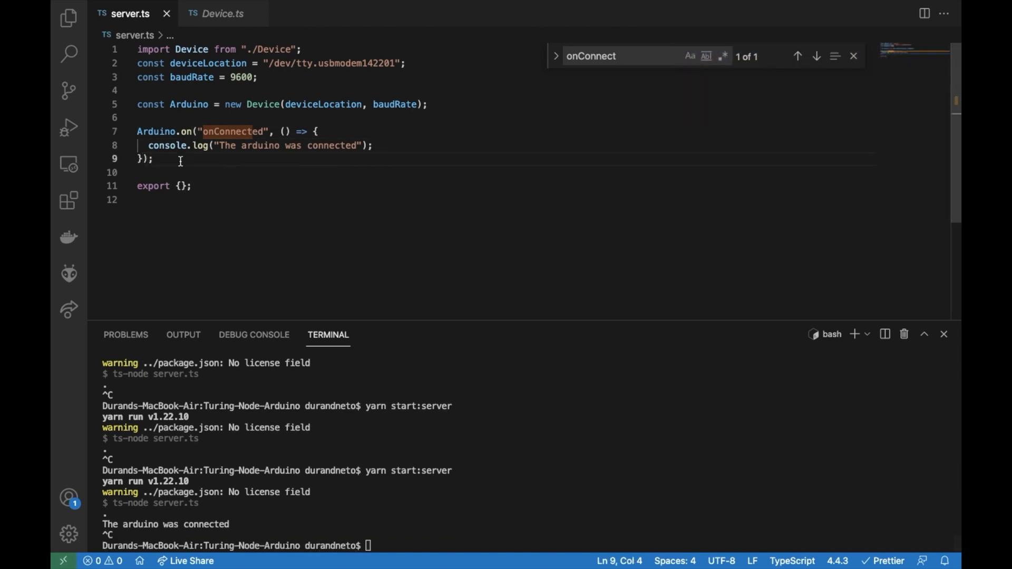
# Add Arduino.on("onDisconnected") and Arduino.on("onDataReceived") handlers and start an Arduino.emit call for read-mode.
pyautogui.write('Arduino.on("on")')
pyautogui.click(505, 200)
pyautogui.write('console.log("Arduino disconnected");')
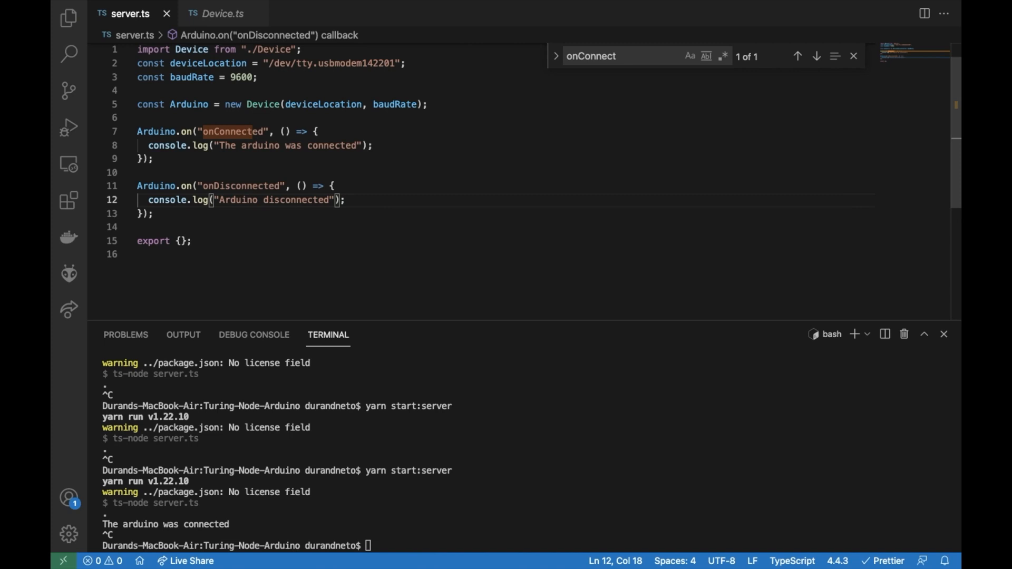
pyautogui.write('Arduino.on("onDataRe"')
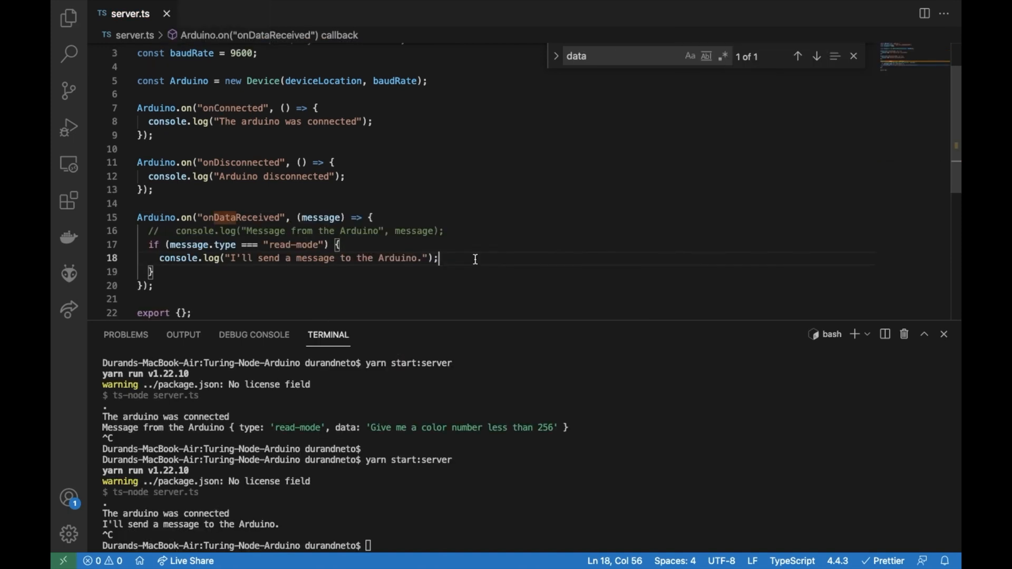
pyautogui.write('AR')
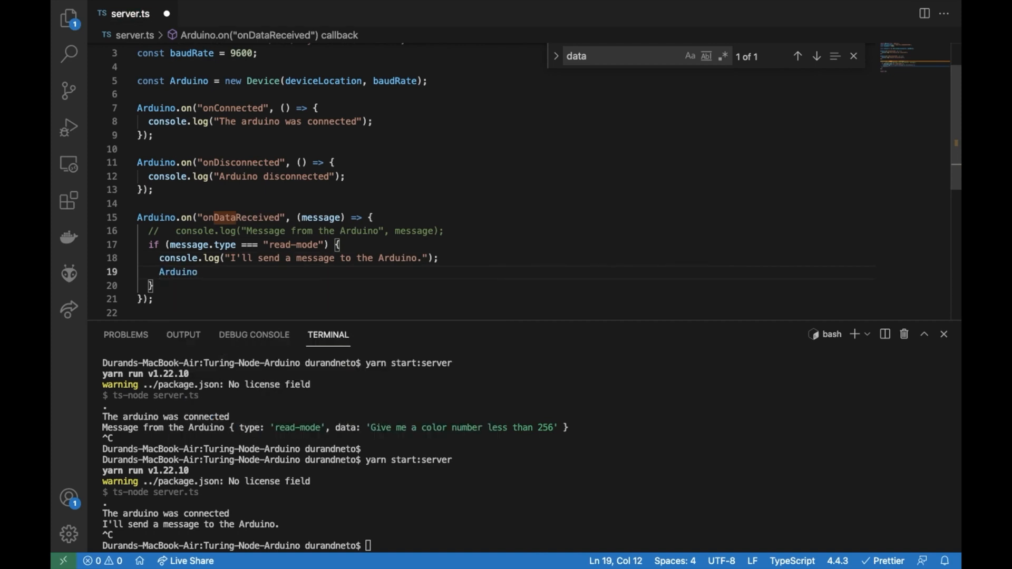
pyautogui.write('.emit("")')
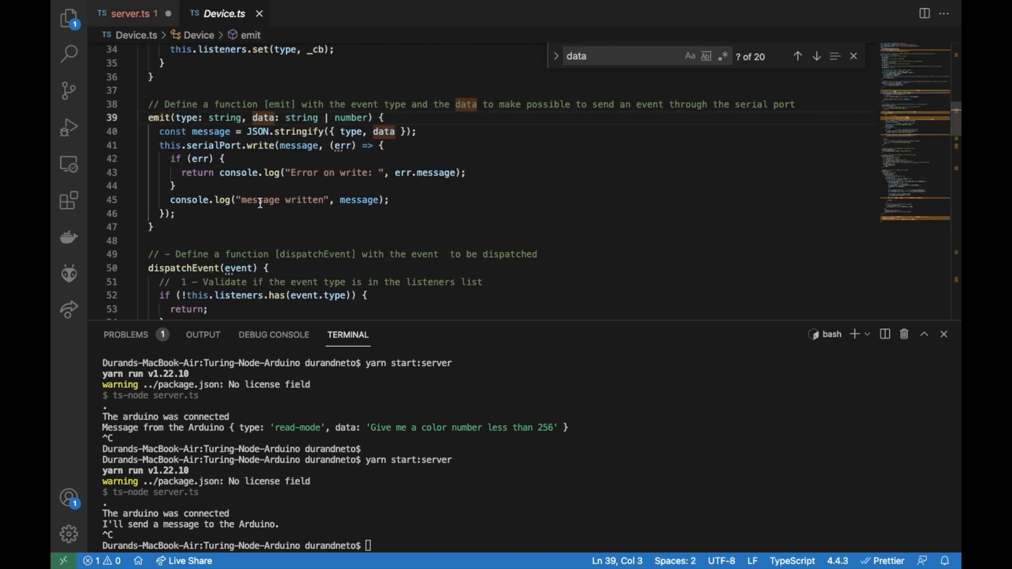
pyautogui.moveTo(281, 118)
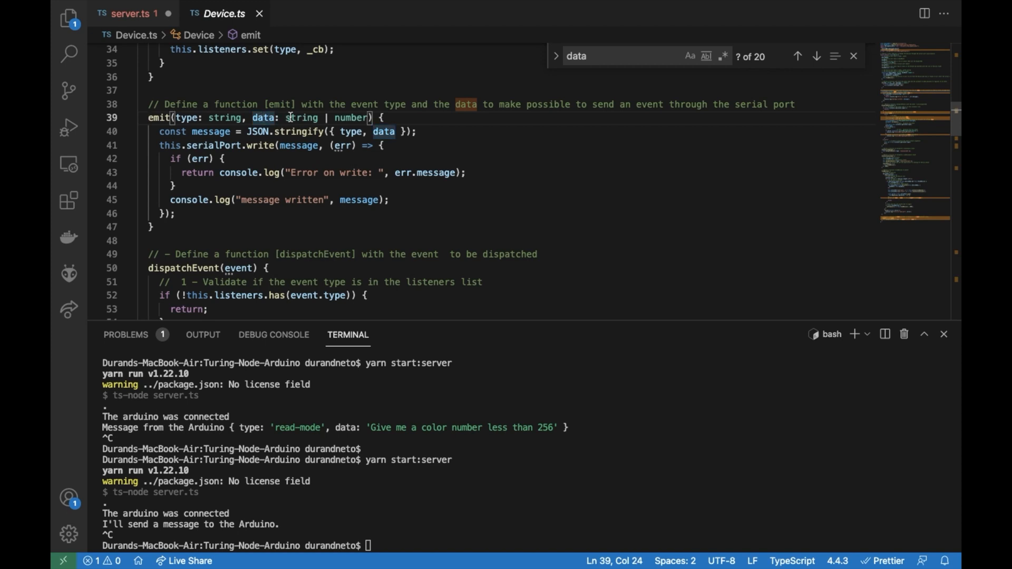
# Complete Arduino.emit("change-color", 150) in the read-mode handler and run the server.
pyautogui.click(124, 14)
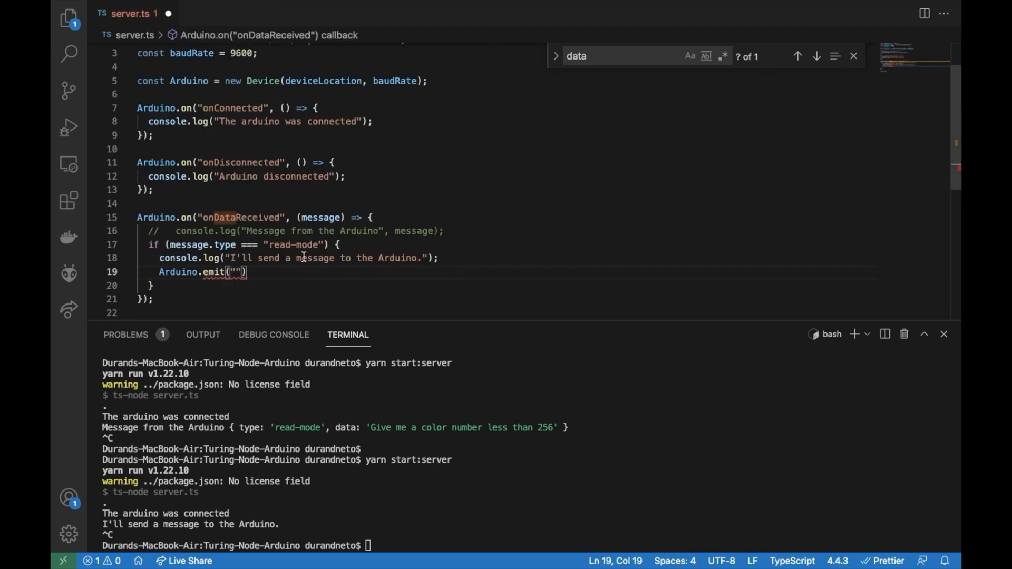
pyautogui.write('change-col')
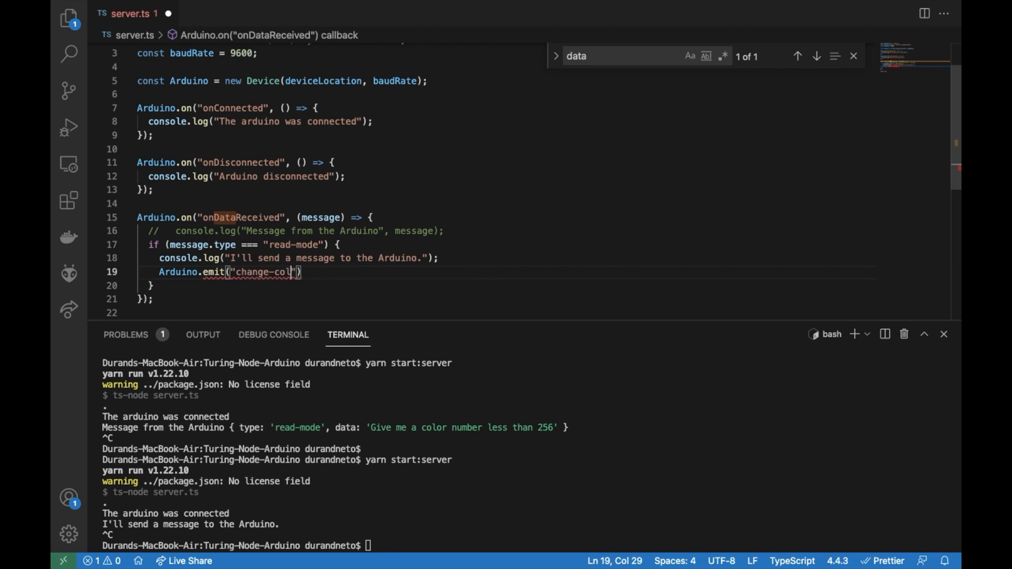
pyautogui.write('", 1')
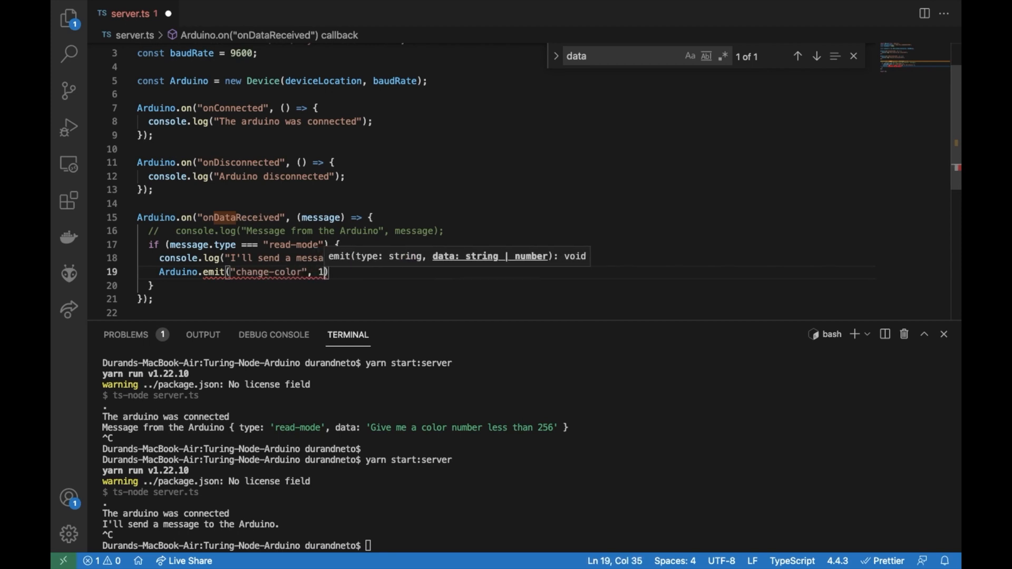
pyautogui.write('50')
pyautogui.click(530, 547)
pyautogui.write('yarn start:server')
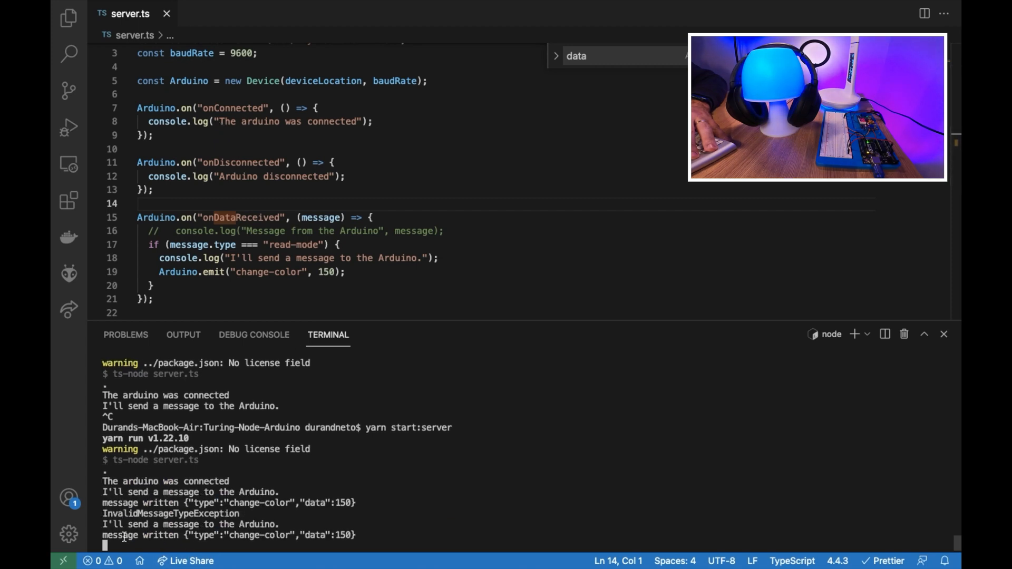
# Review the repeating change-color log output, then begin a let declaration after baudRate.
pyautogui.scroll(-3)
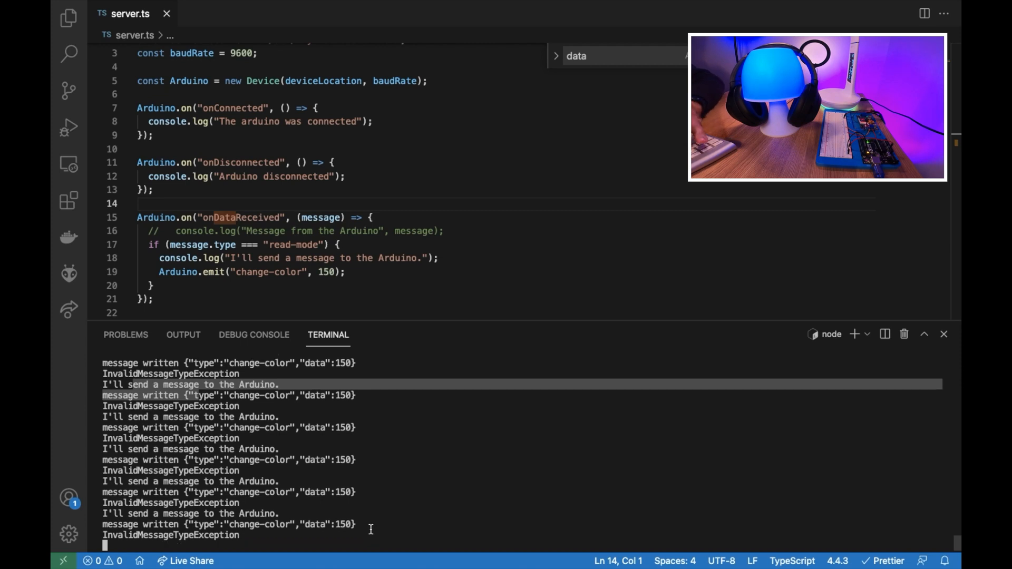
pyautogui.write('let')
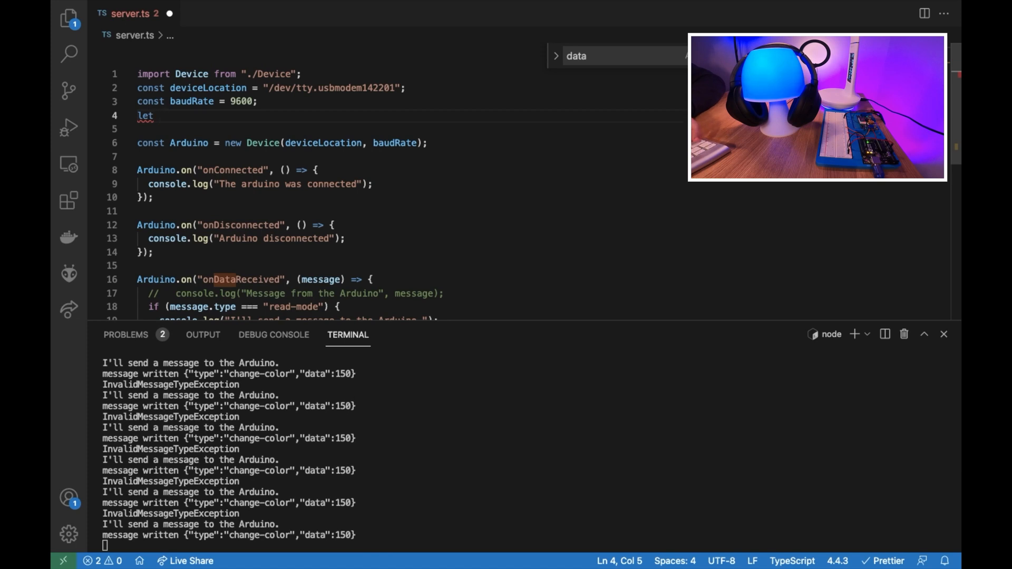
# Declare let LEDColor = 0 at the top of server.ts.
pyautogui.write('LEDColor =')
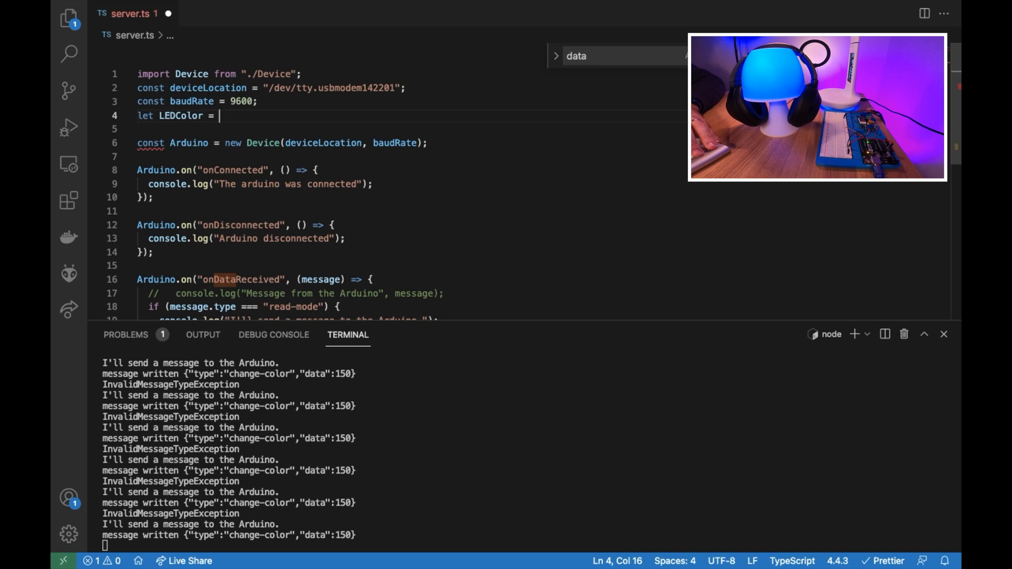
pyautogui.write('0;')
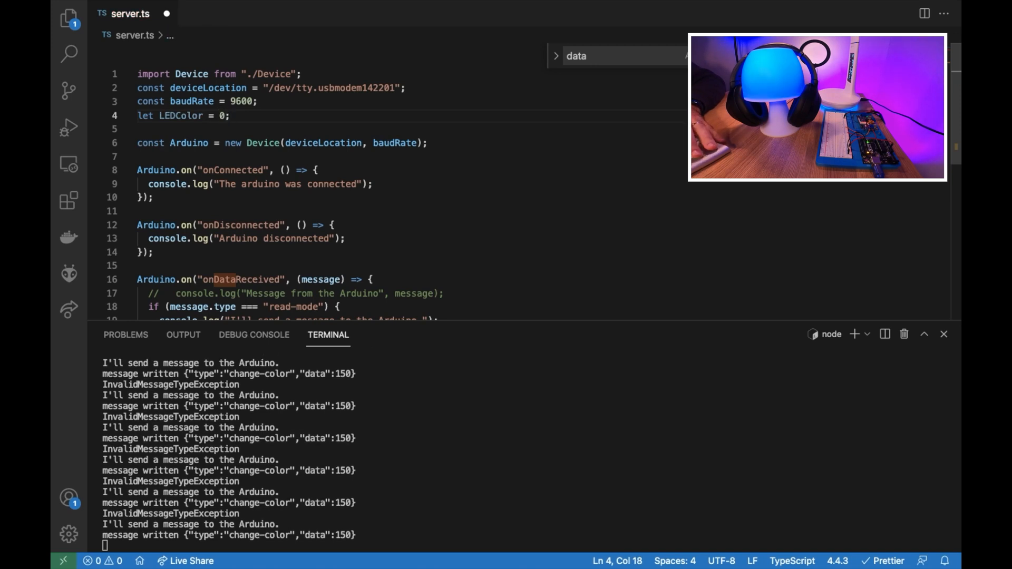
pyautogui.scroll(-3)
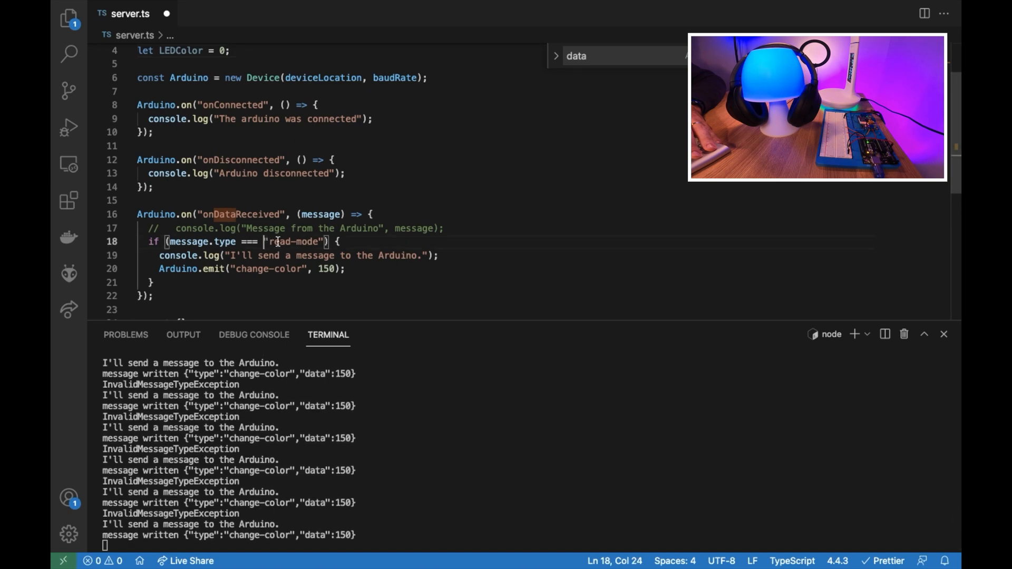
# In the read-mode handler add LEDColor += 25 and reset it to 0 when LEDColor > 256.
pyautogui.doubleClick(291, 242)
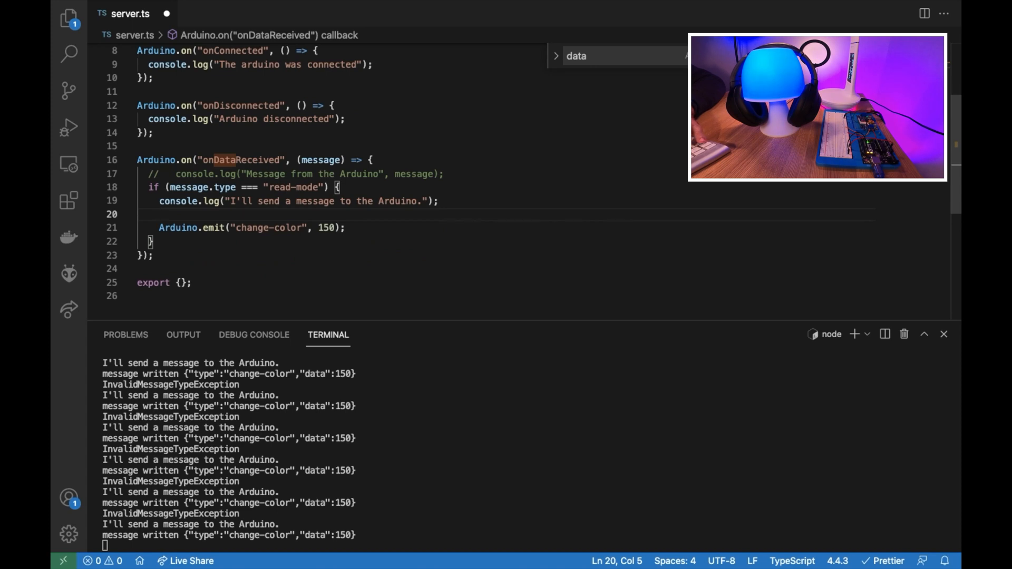
pyautogui.write('LEDColor += 25;')
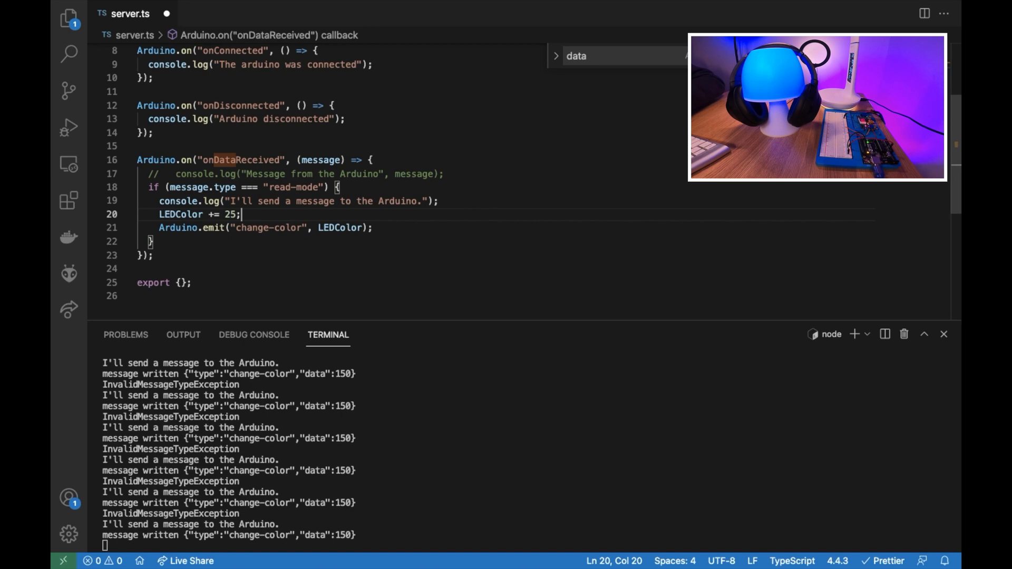
pyautogui.write('if')
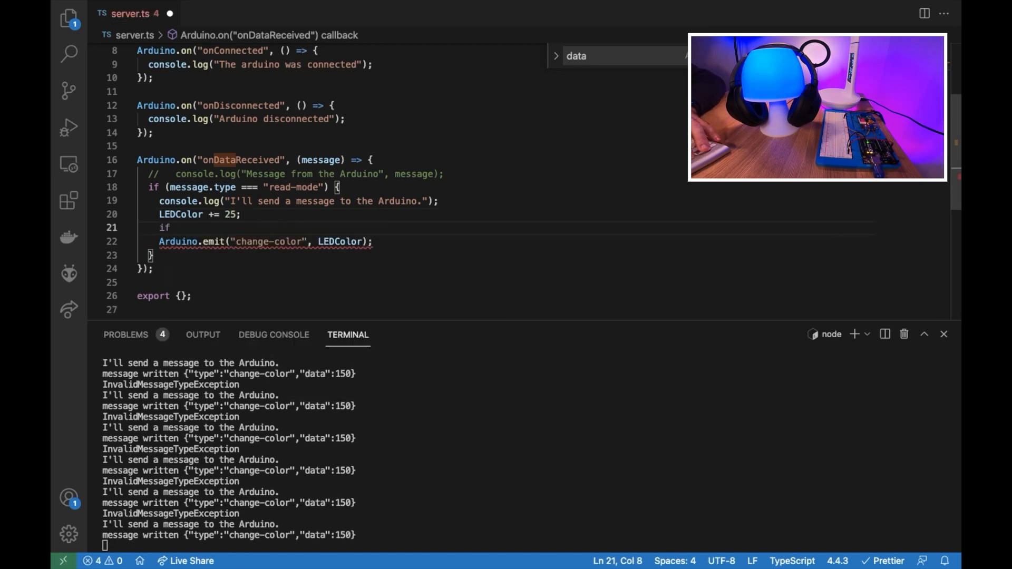
pyautogui.write('(L')
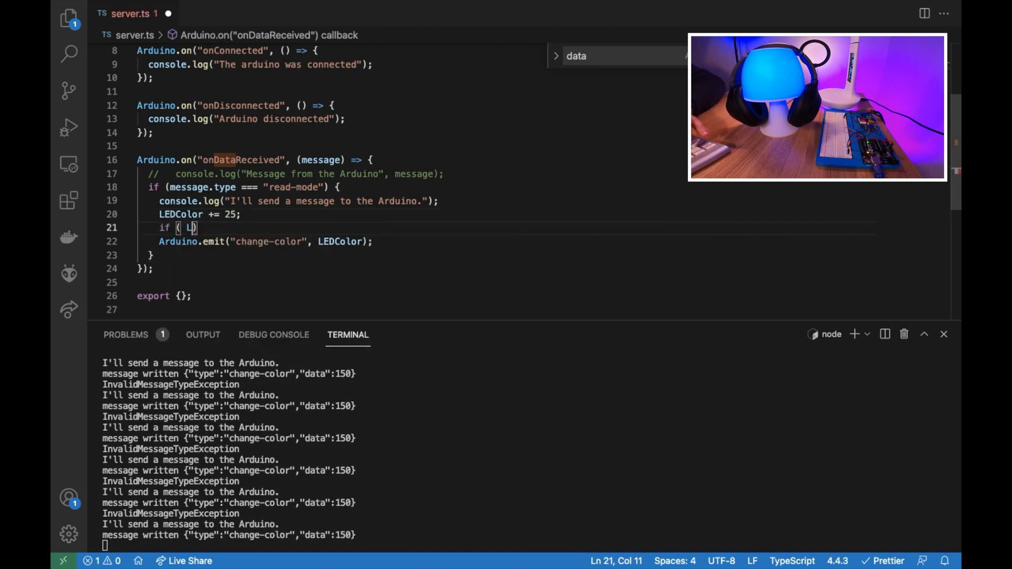
pyautogui.write('EDColor')
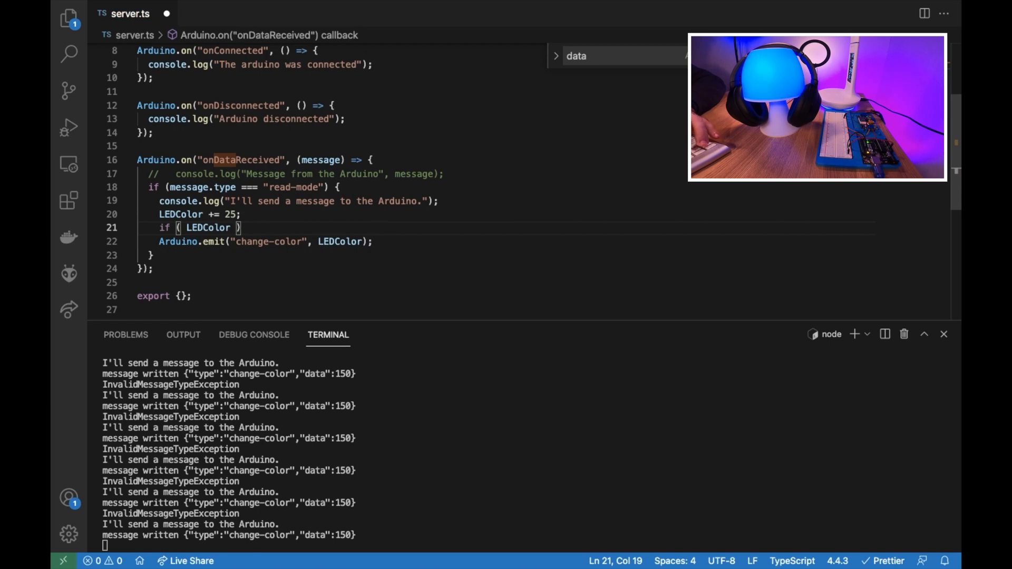
pyautogui.write('> 256')
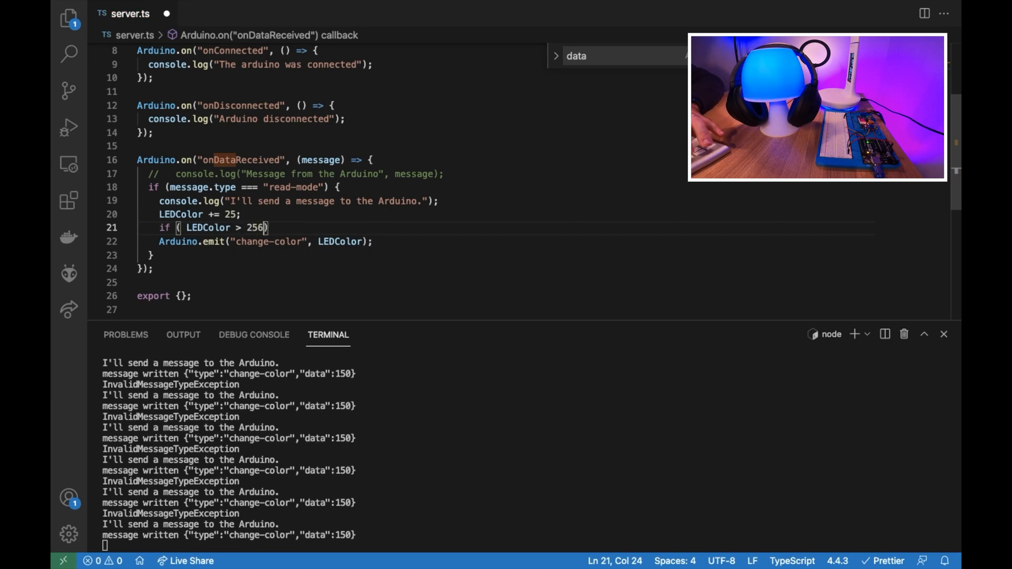
pyautogui.write('{')
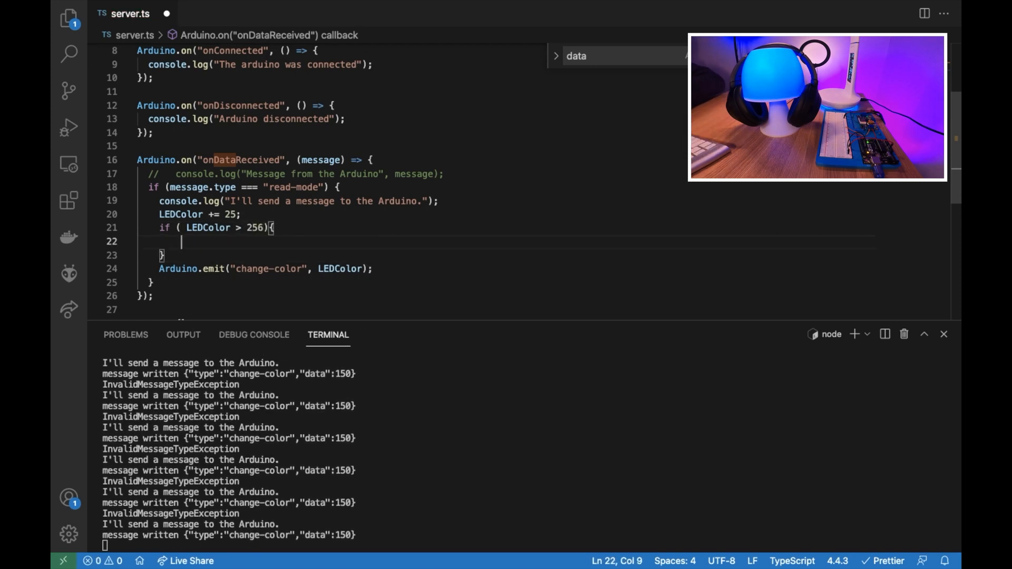
pyautogui.write('LEDColor =')
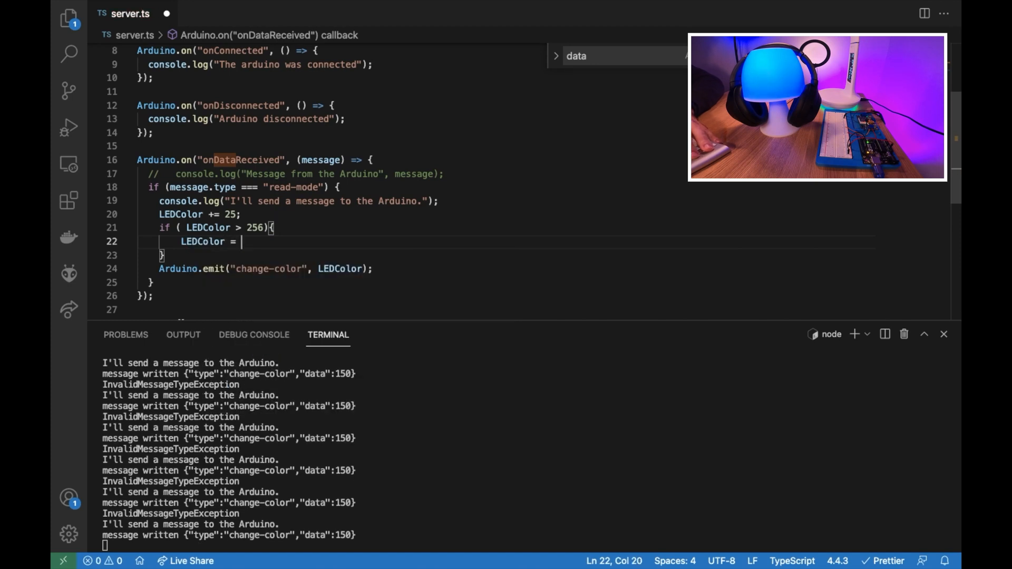
pyautogui.write('0;')
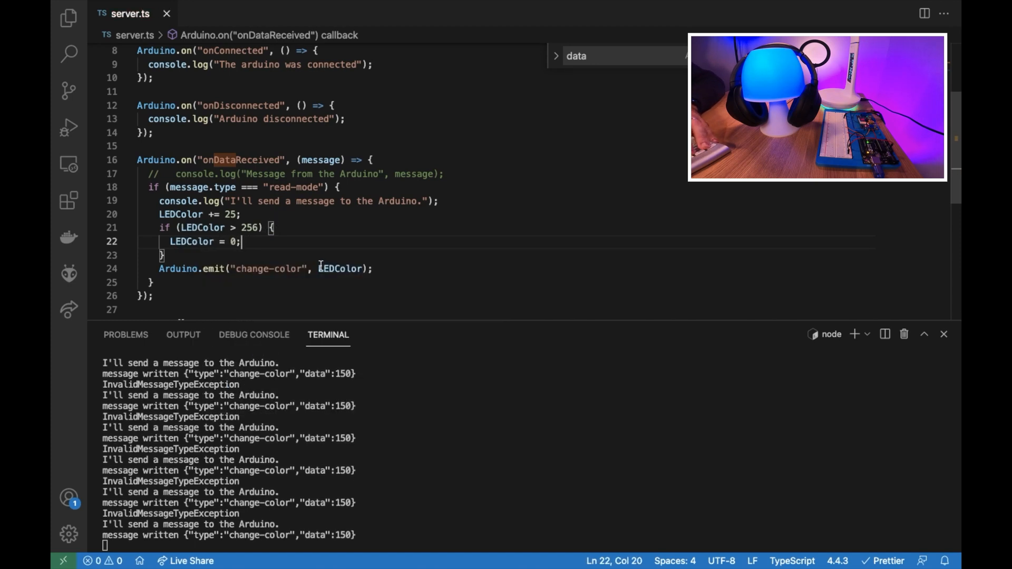
# Stop the running server with Ctrl+C in the terminal.
pyautogui.press('Ctrl+c')
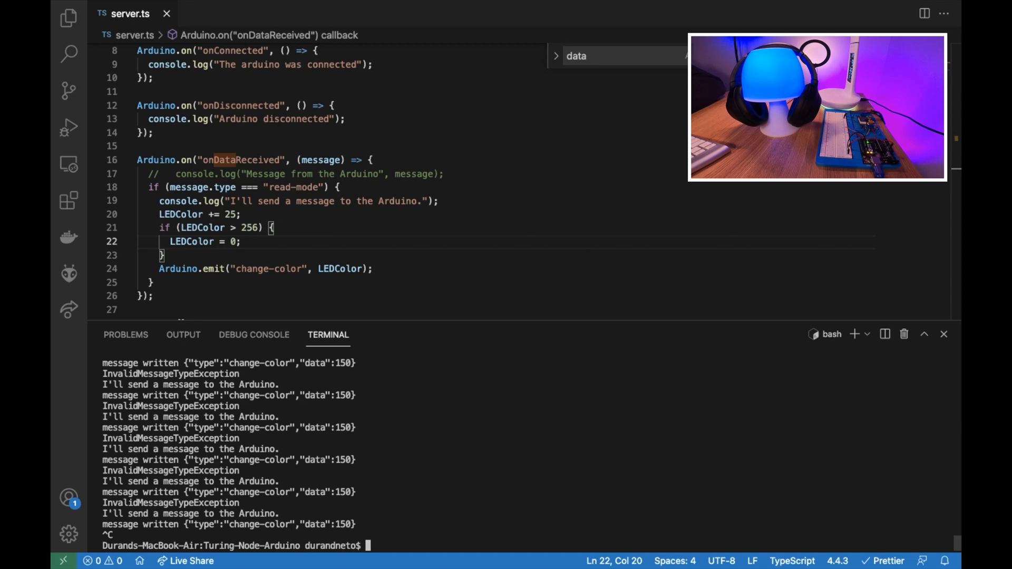